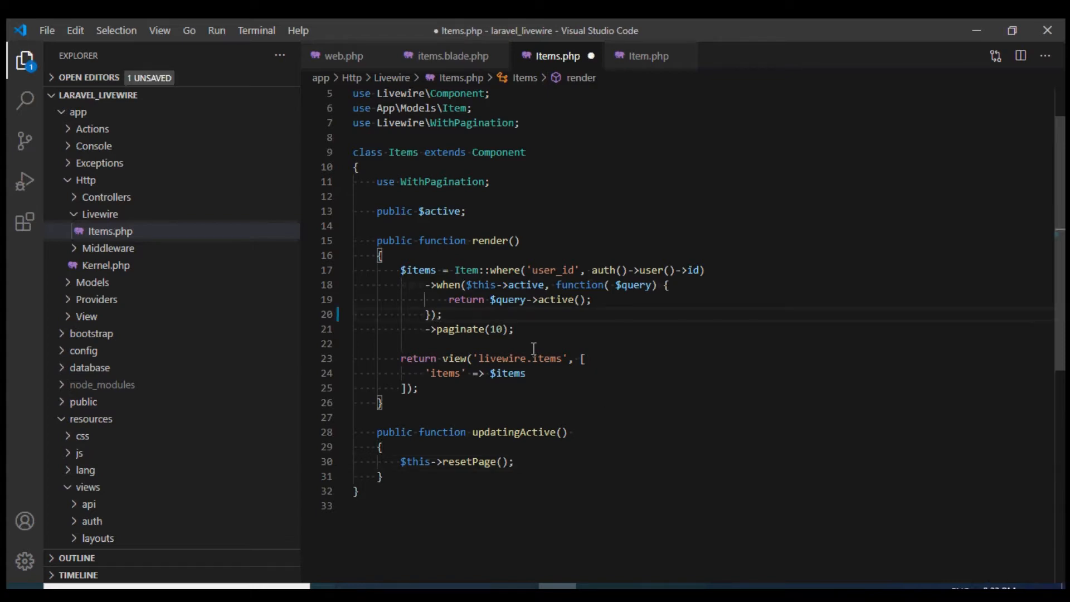
# Capture $query = $items->toSql(); in render() before the paginate(10) call.
pyautogui.press('Enter')
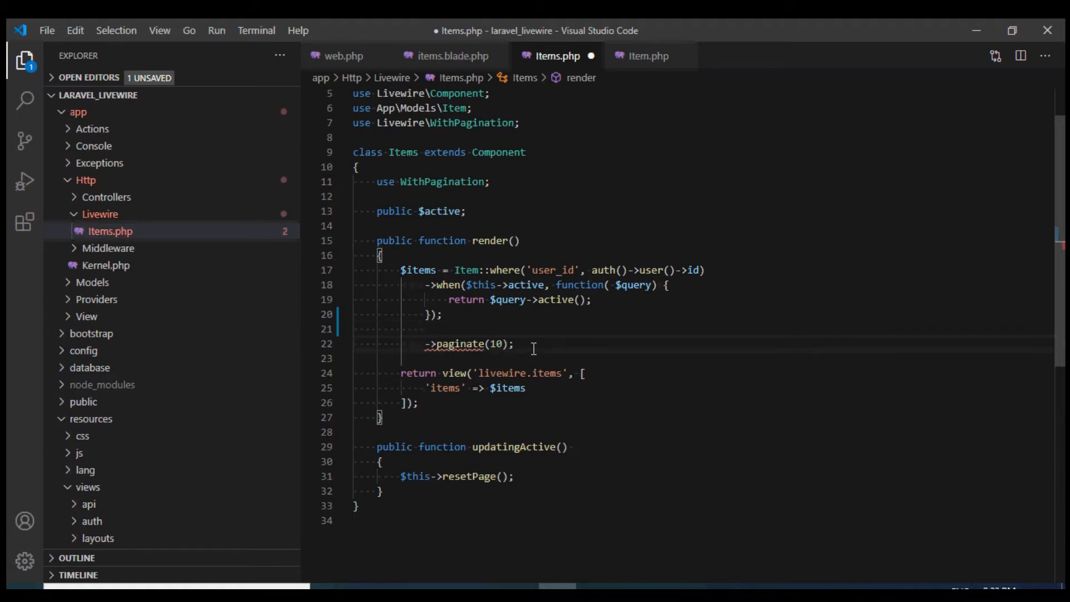
pyautogui.write('$items =')
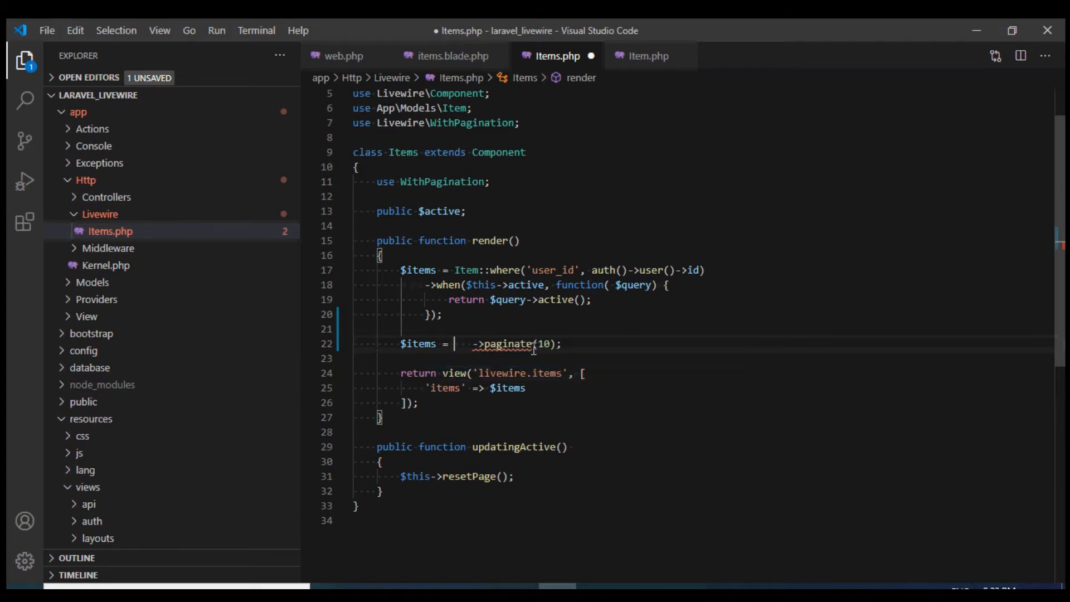
pyautogui.write('$items')
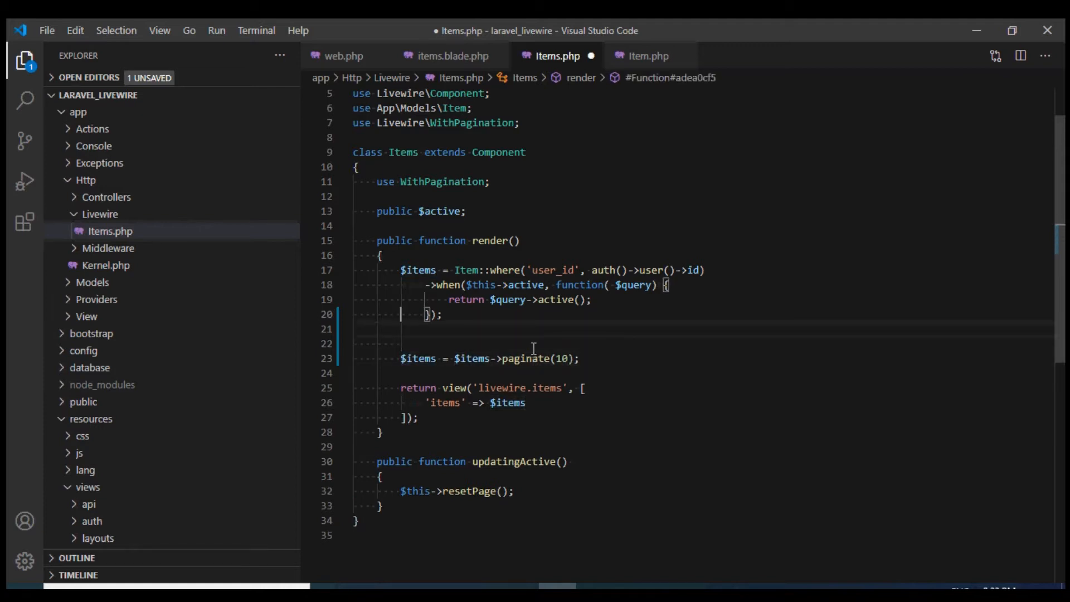
pyautogui.write('$query -')
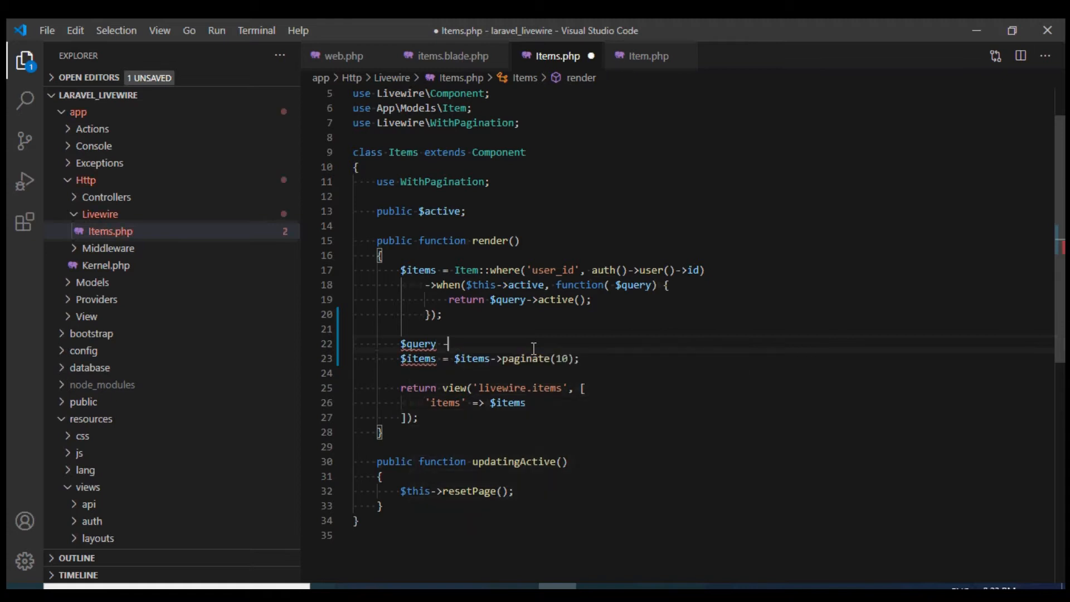
pyautogui.write('= $it')
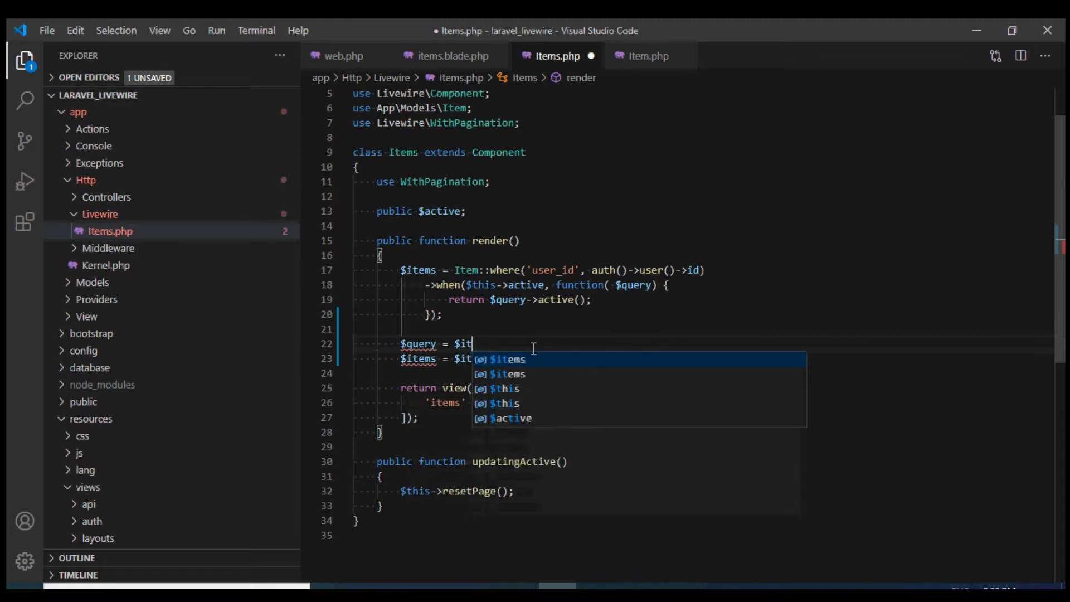
pyautogui.write('ems->toS')
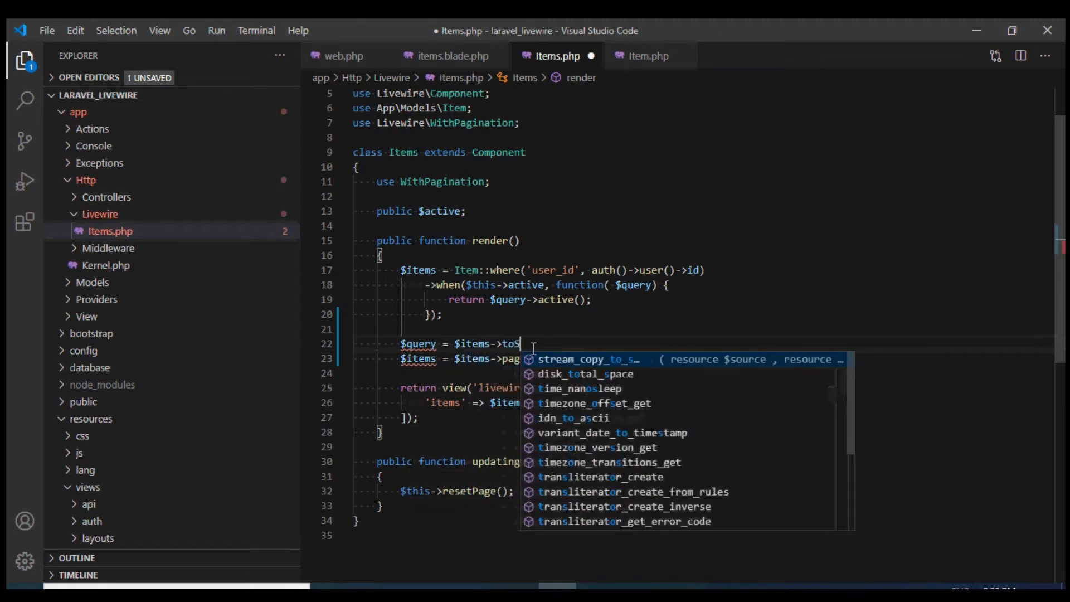
pyautogui.write('Sql();')
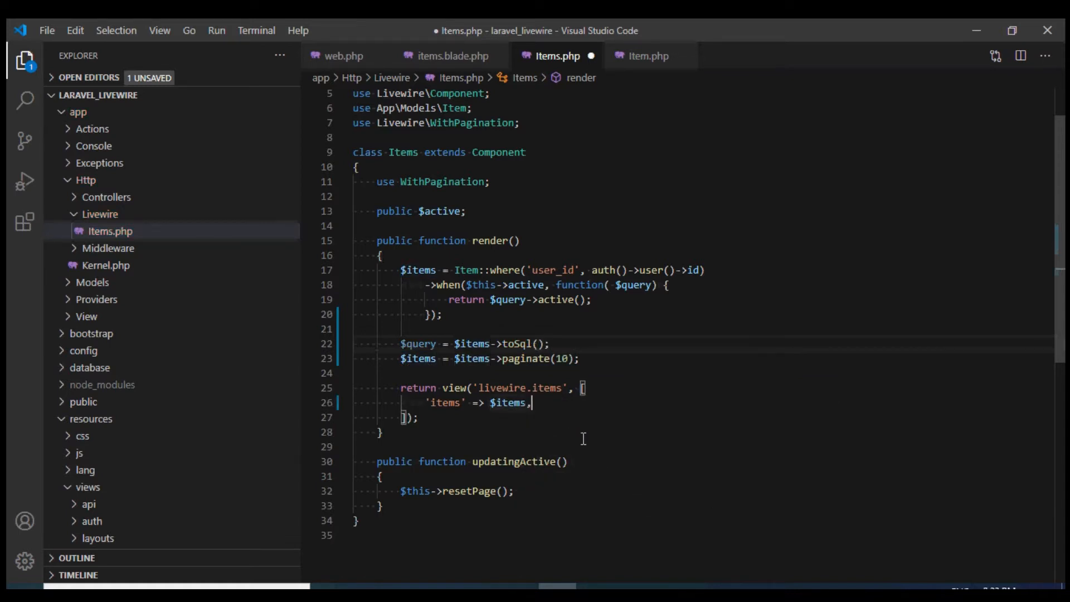
# Pass 'query' => $query into the items view data array.
pyautogui.write("'query'")
pyautogui.write('{')
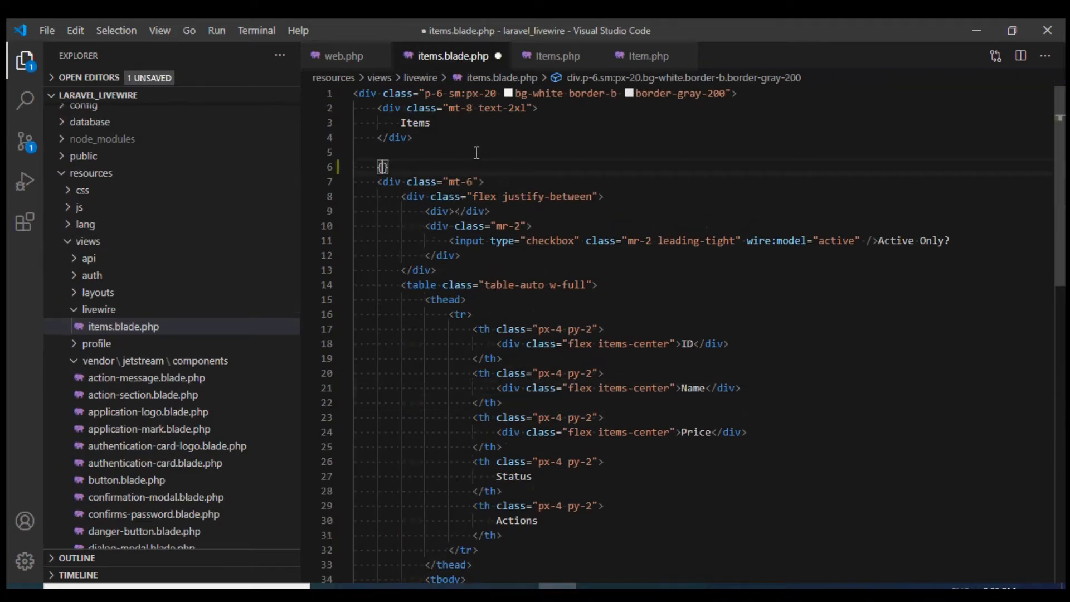
# Echo {{ $query }} on the empty line under the Items heading in items.blade.php.
pyautogui.write('{')
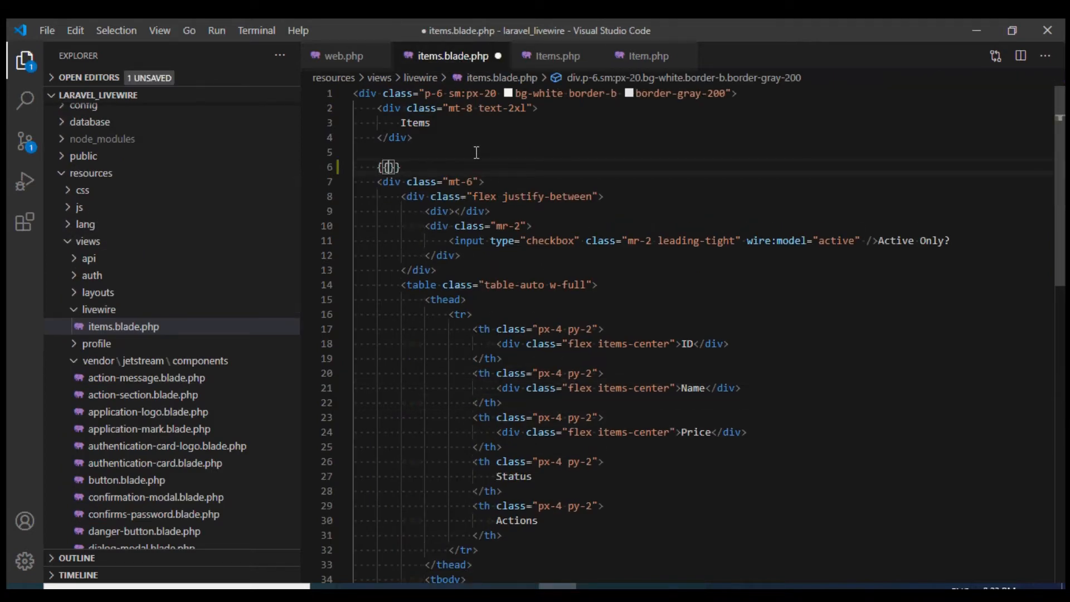
pyautogui.write('$query')
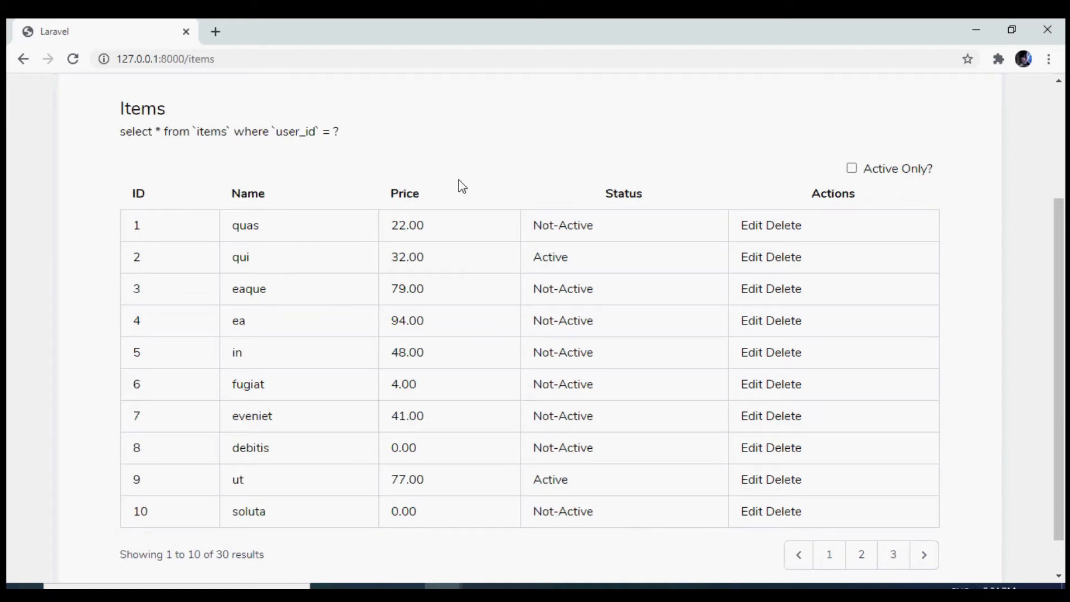
pyautogui.moveTo(983, 337)
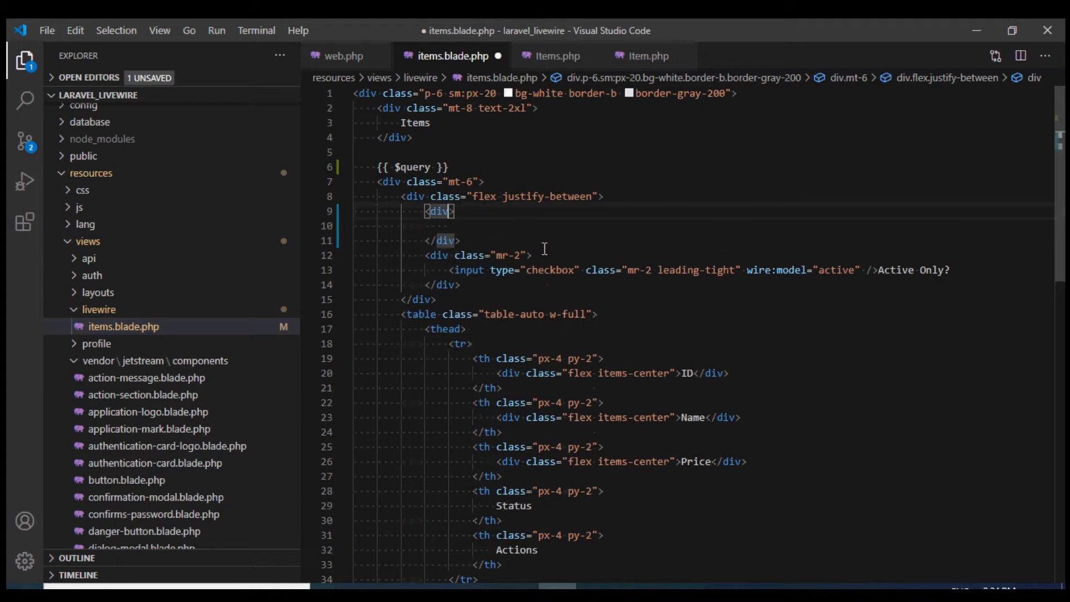
# Add a p-2 wrapper div holding a styled <input type="search" placeholder="Search">.
pyautogui.write('class="p"')
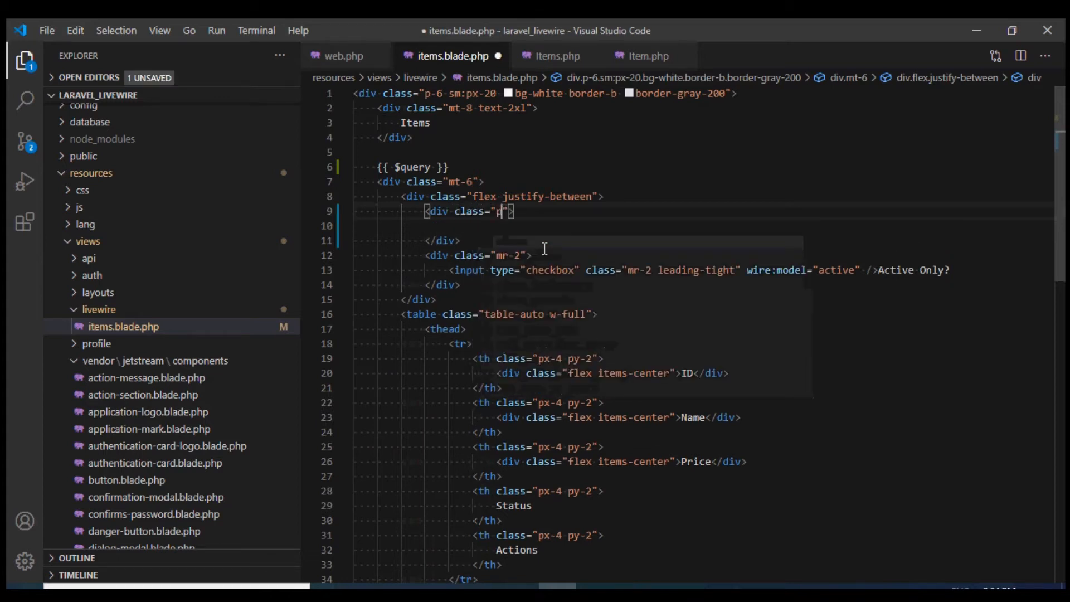
pyautogui.write('-2')
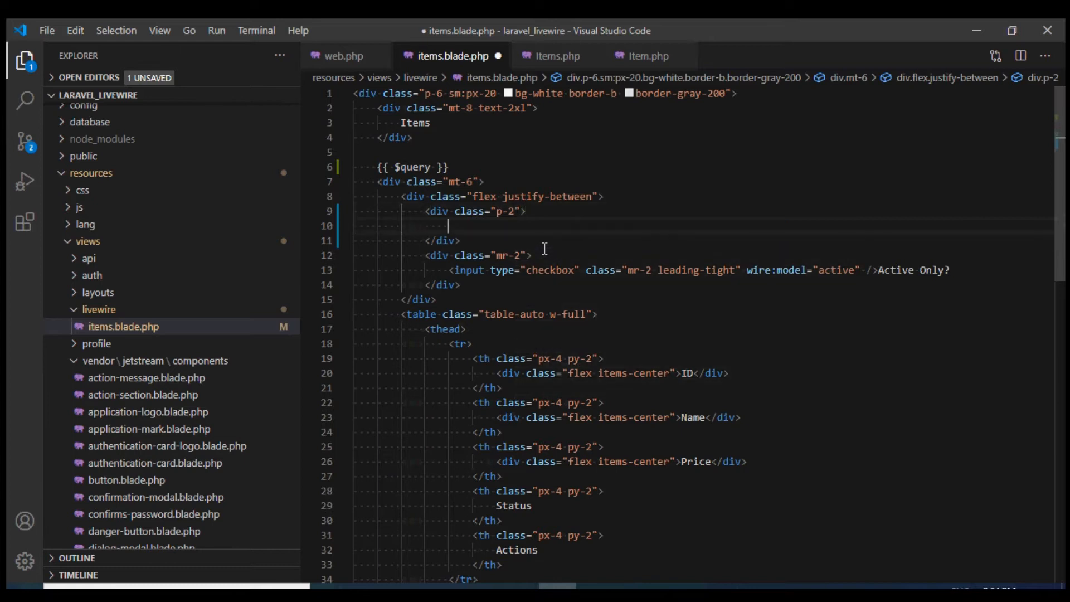
pyautogui.write('<input type="searc')
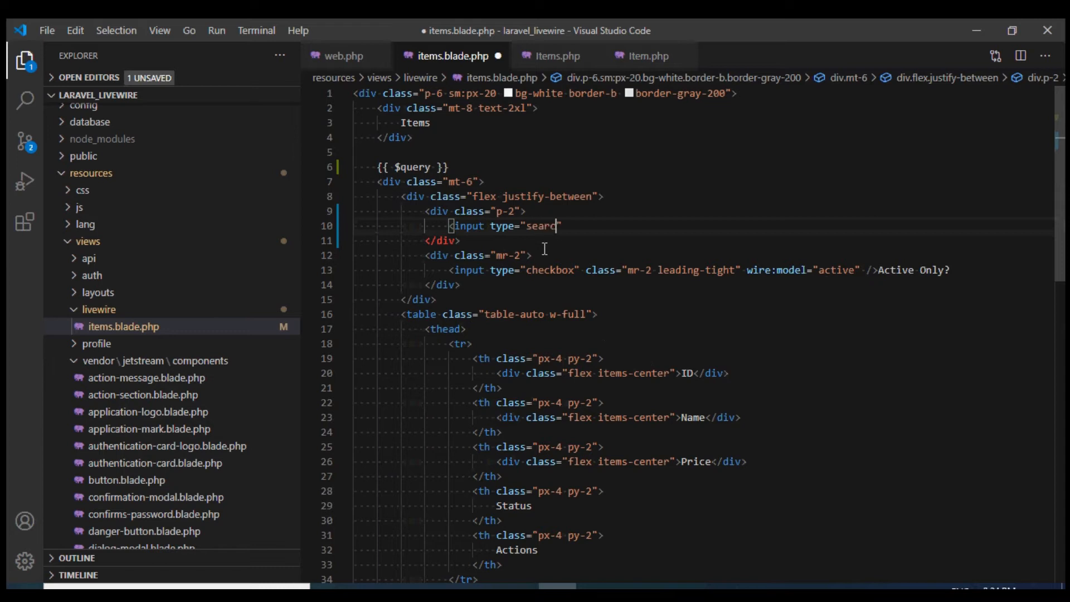
pyautogui.write('placeholder')
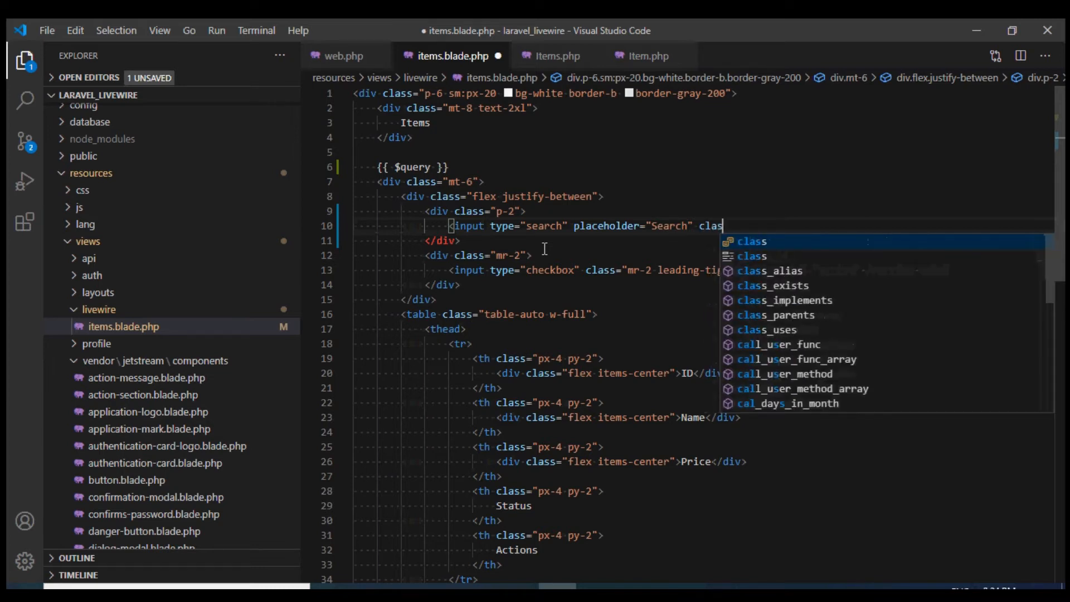
pyautogui.write('="')
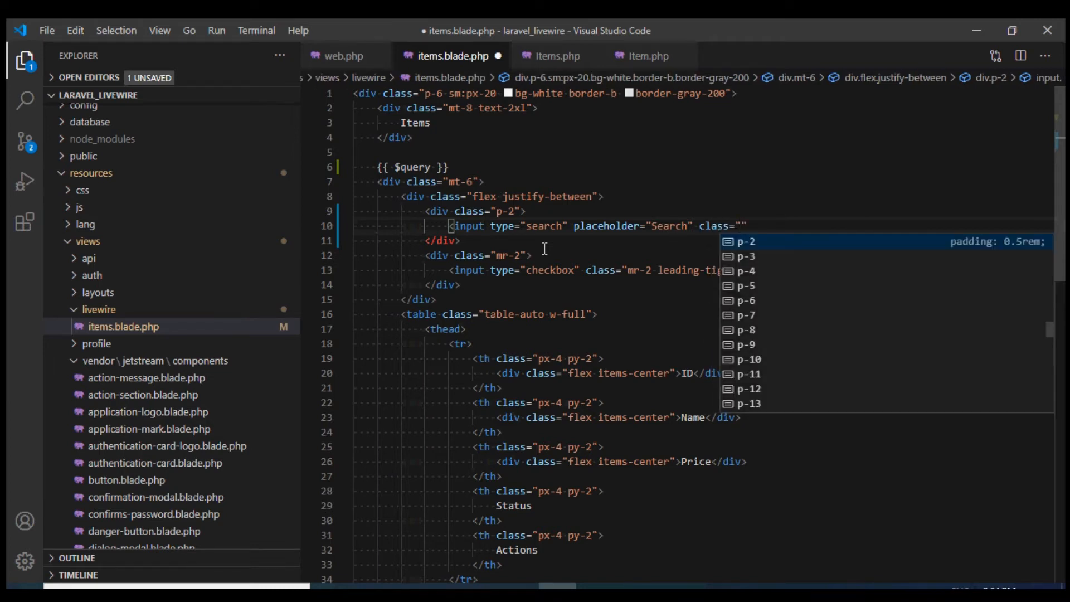
pyautogui.hscroll(3)
pyautogui.write('shadow appearance-none border rounded w-full py-2 px-3')
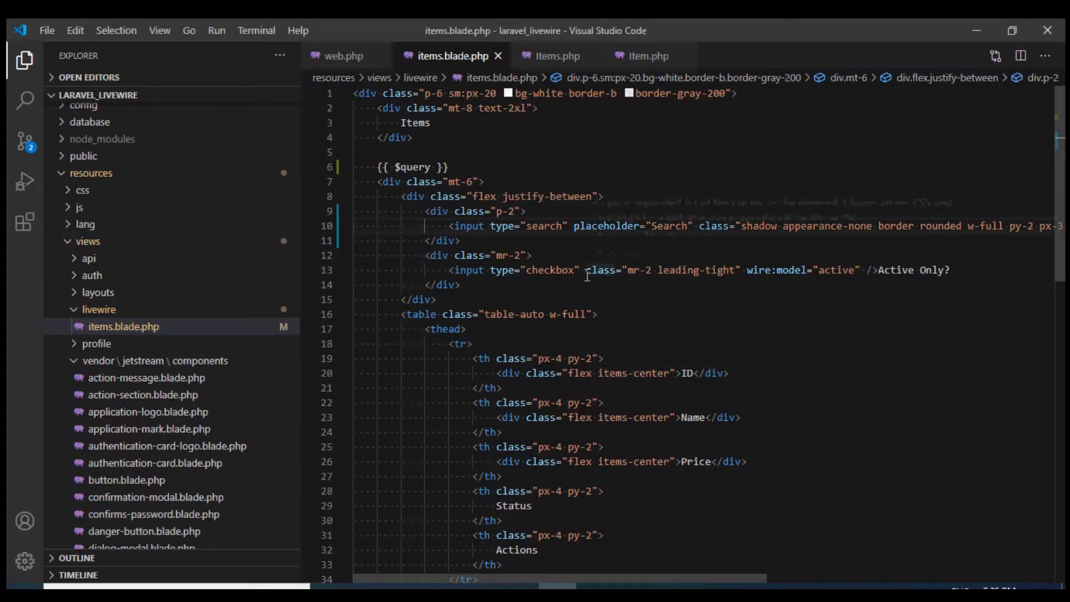
pyautogui.doubleClick(506, 210)
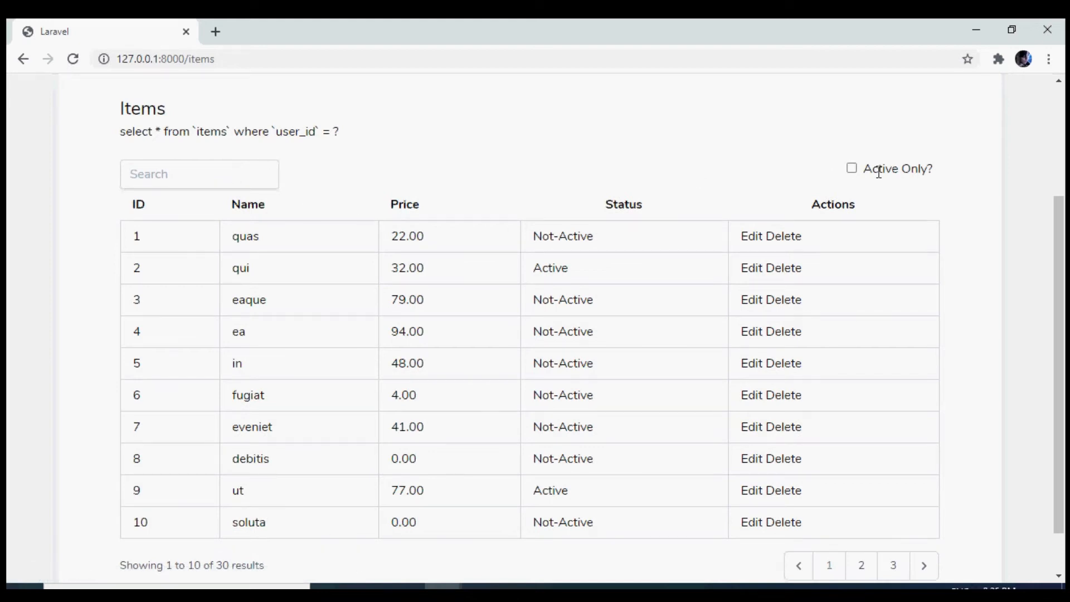
pyautogui.moveTo(626, 553)
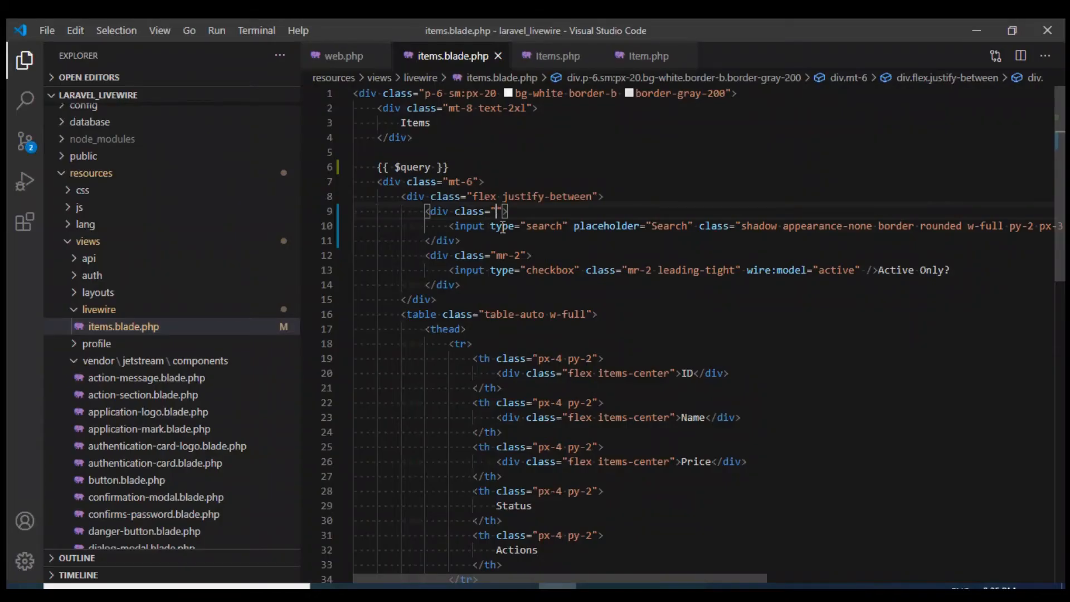
# Bind the search input with wire:model to a q property.
pyautogui.write('wire:model')
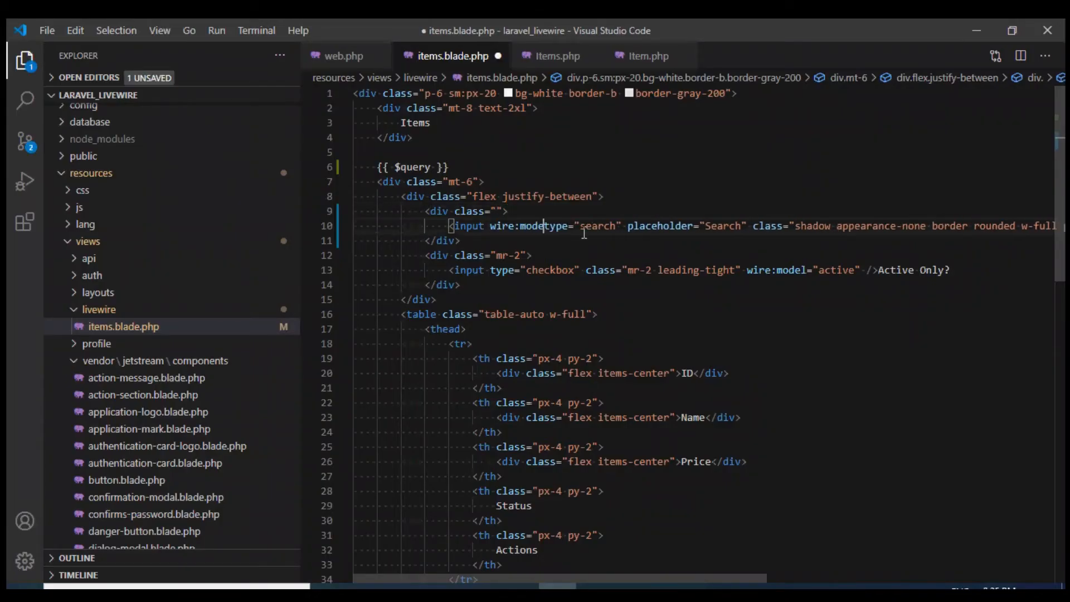
pyautogui.write('qq')
pyautogui.write('pu')
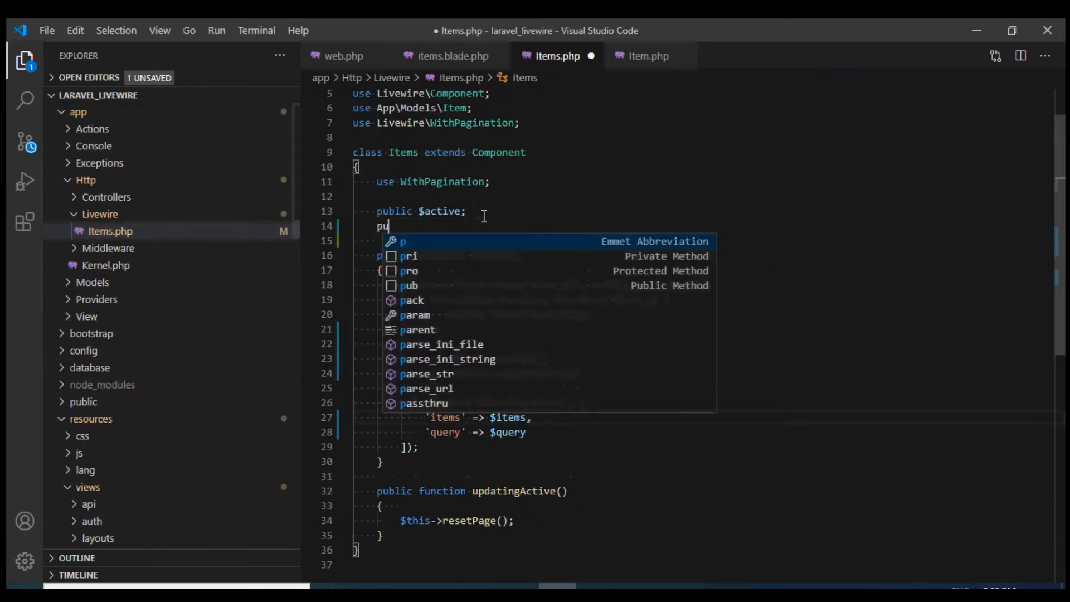
# Declare public $q and start a ->when($this->q) filter wrapping an inner where closure on $query.
pyautogui.write('blic $ql')
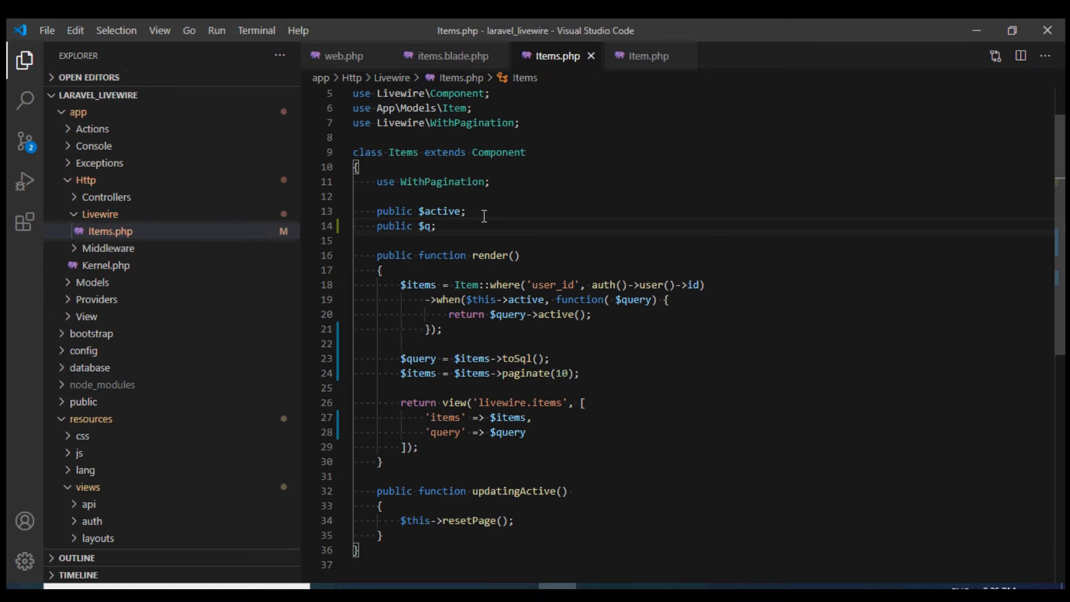
pyautogui.moveTo(589, 282)
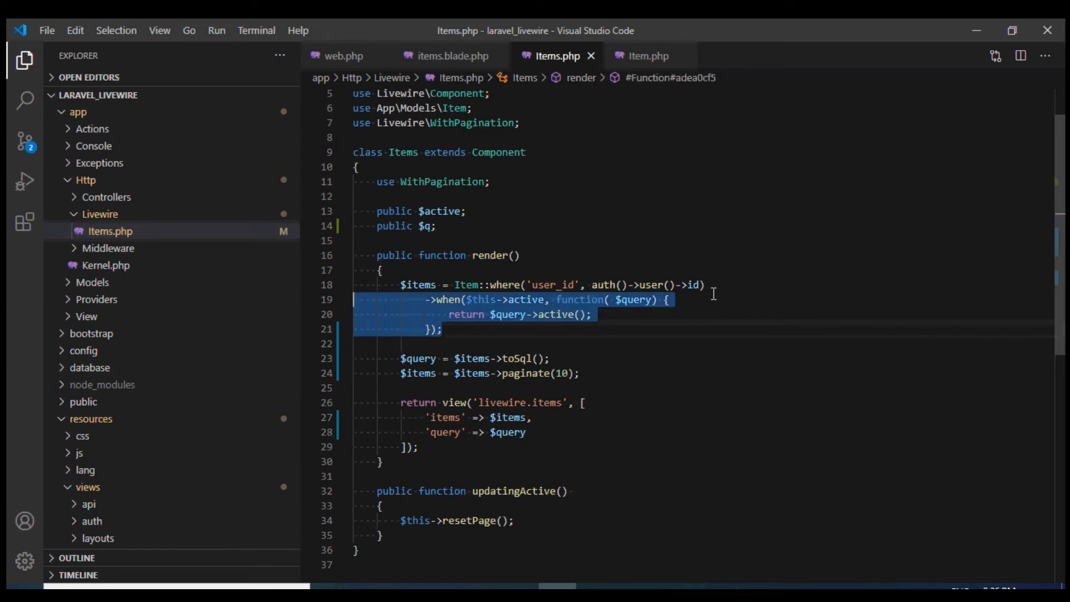
pyautogui.press('Enter')
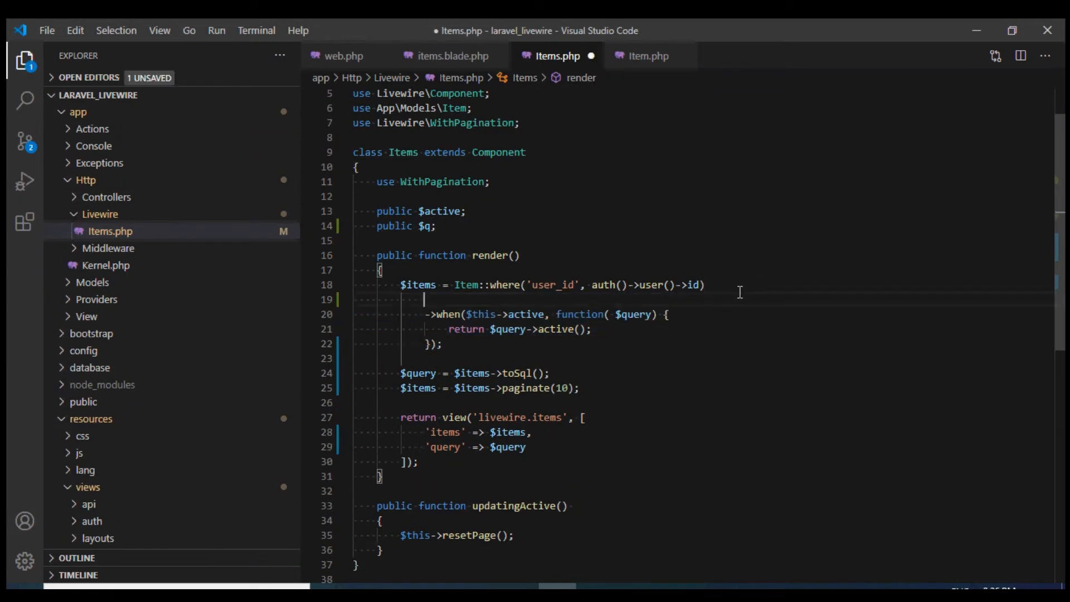
pyautogui.write('->when')
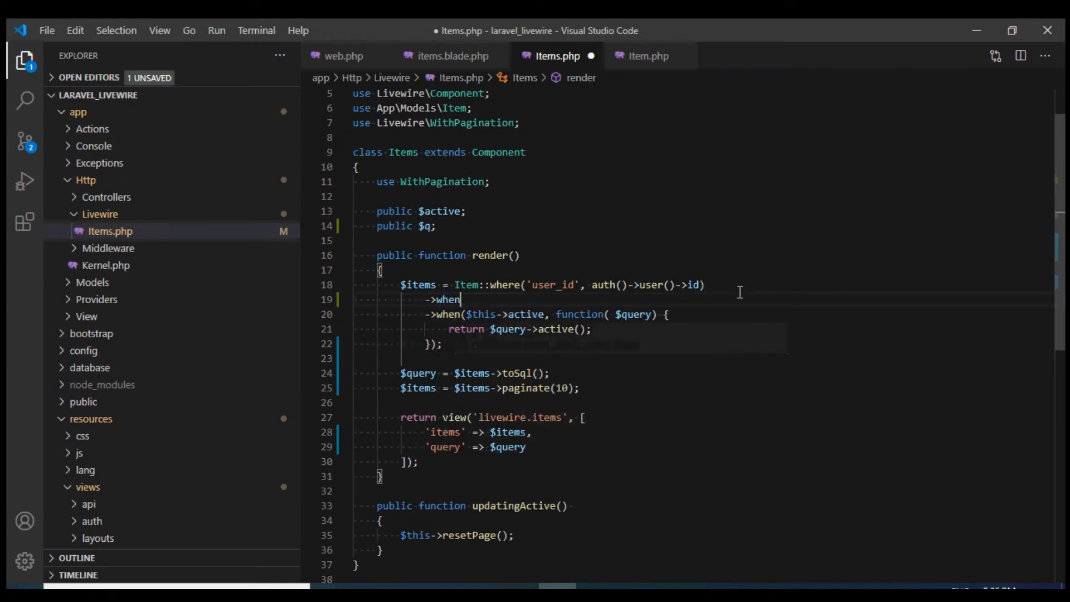
pyautogui.write('( $this->q, function($query) {')
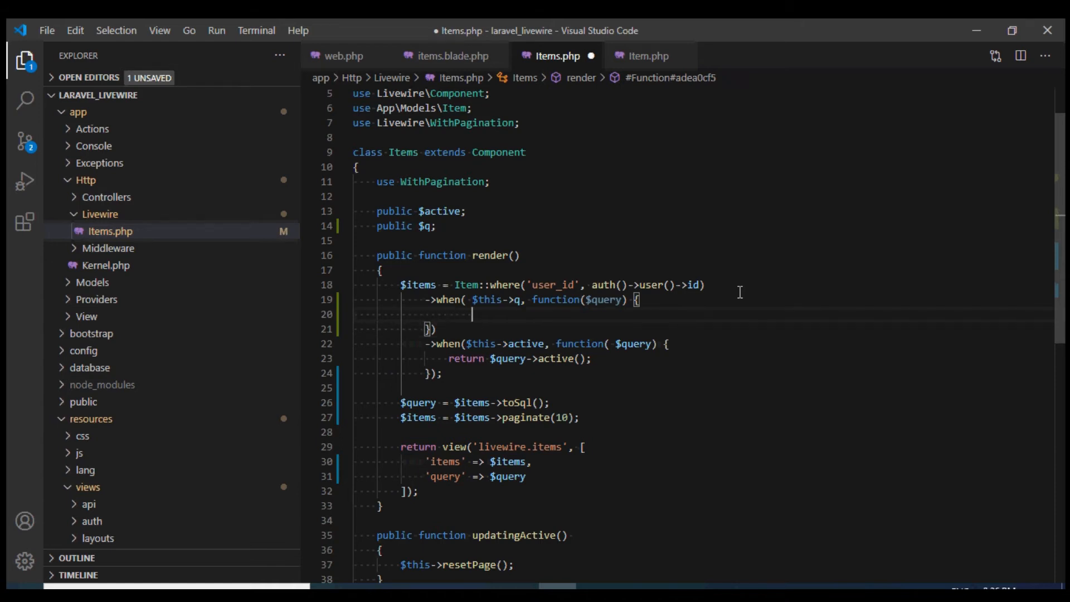
pyautogui.write('re')
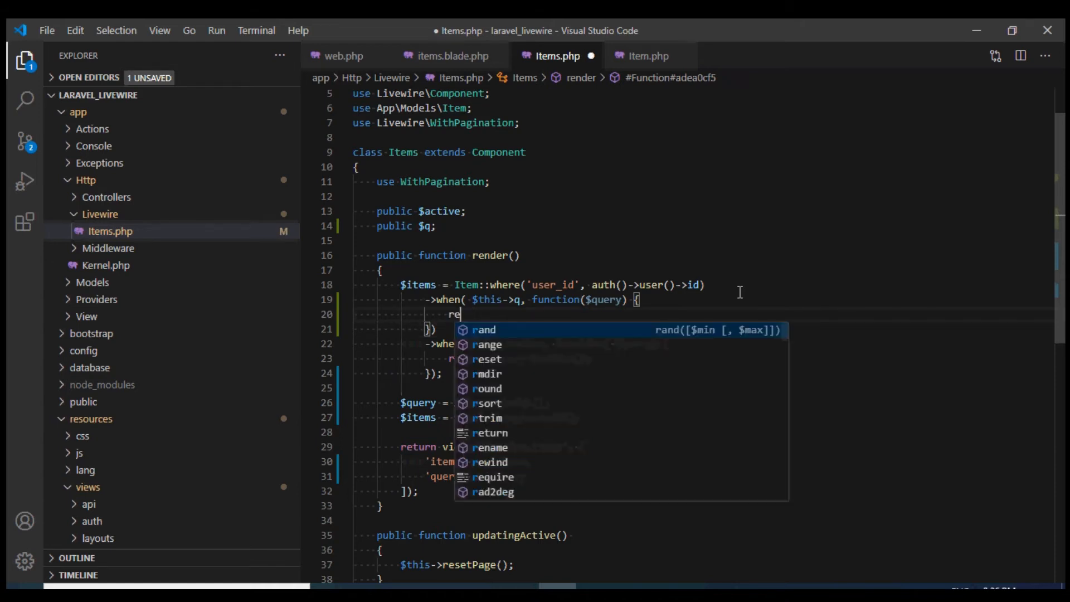
pyautogui.write('turn $query->where')
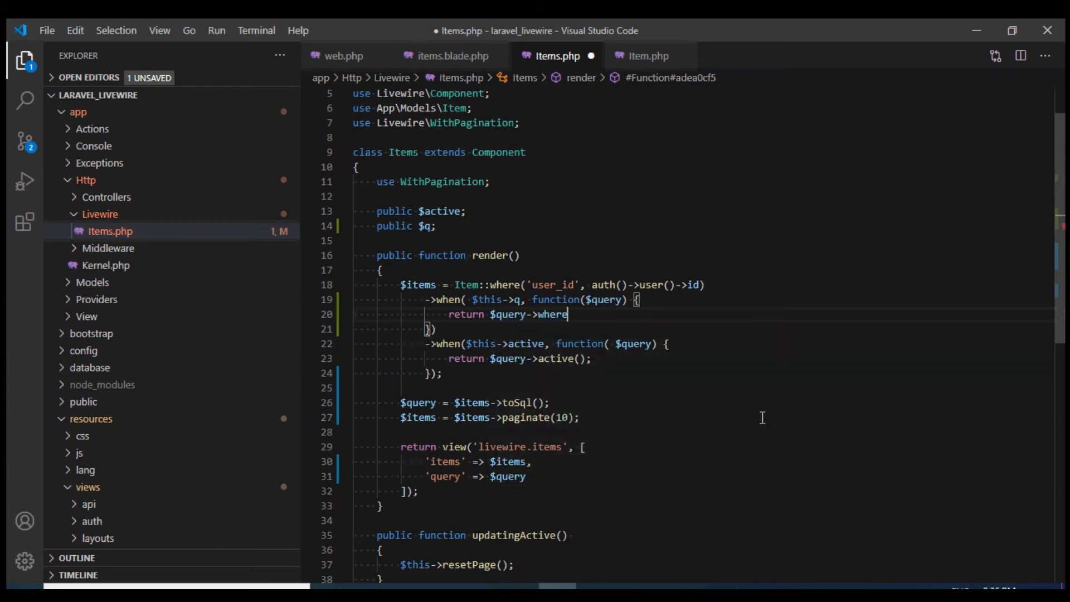
pyautogui.write('(function')
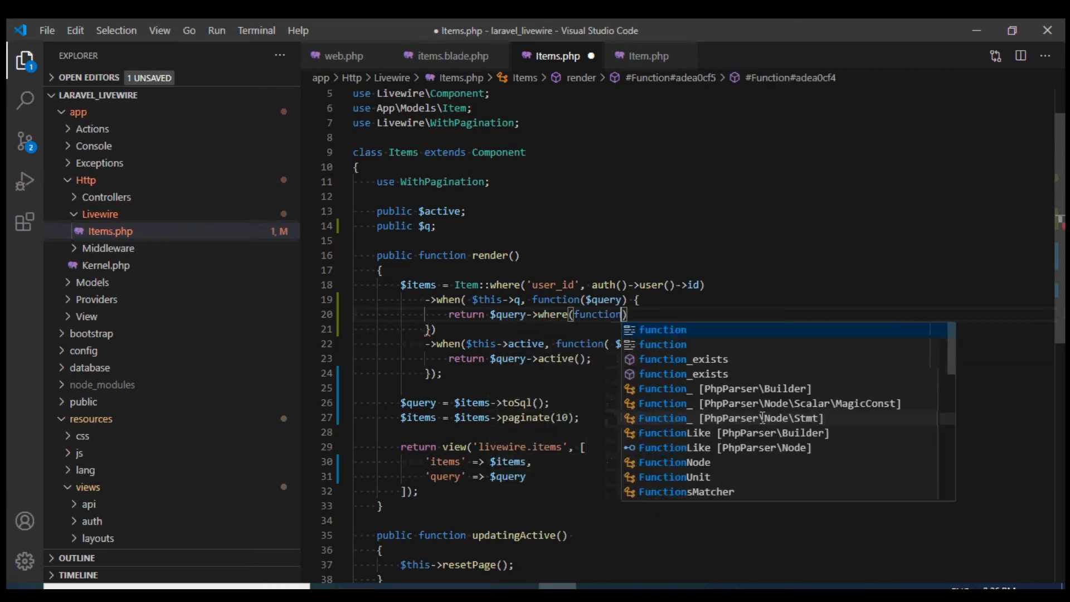
pyautogui.write('( $qu')
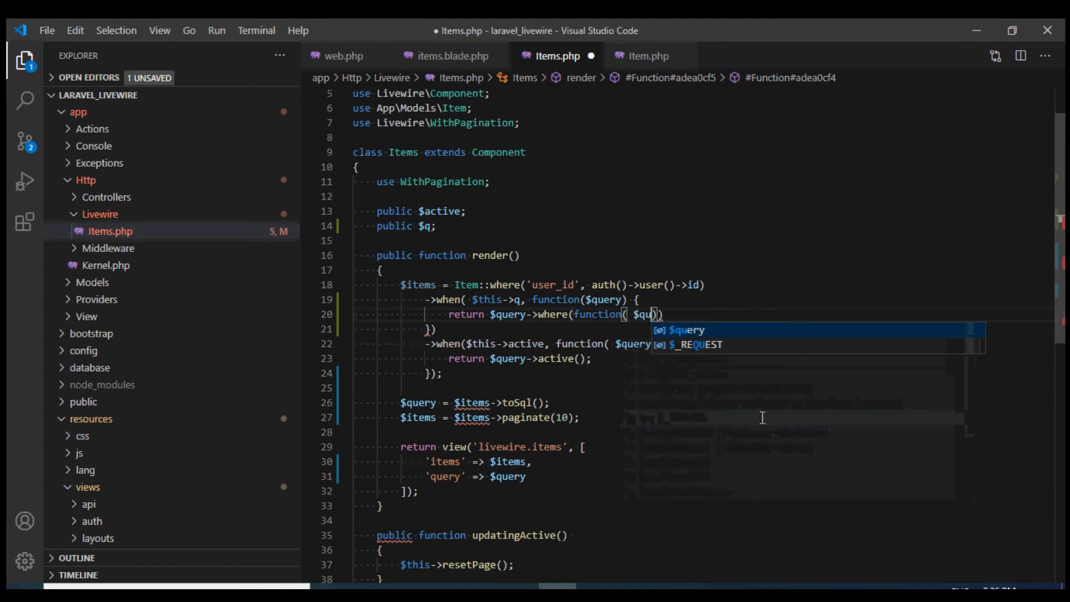
pyautogui.press('Enter')
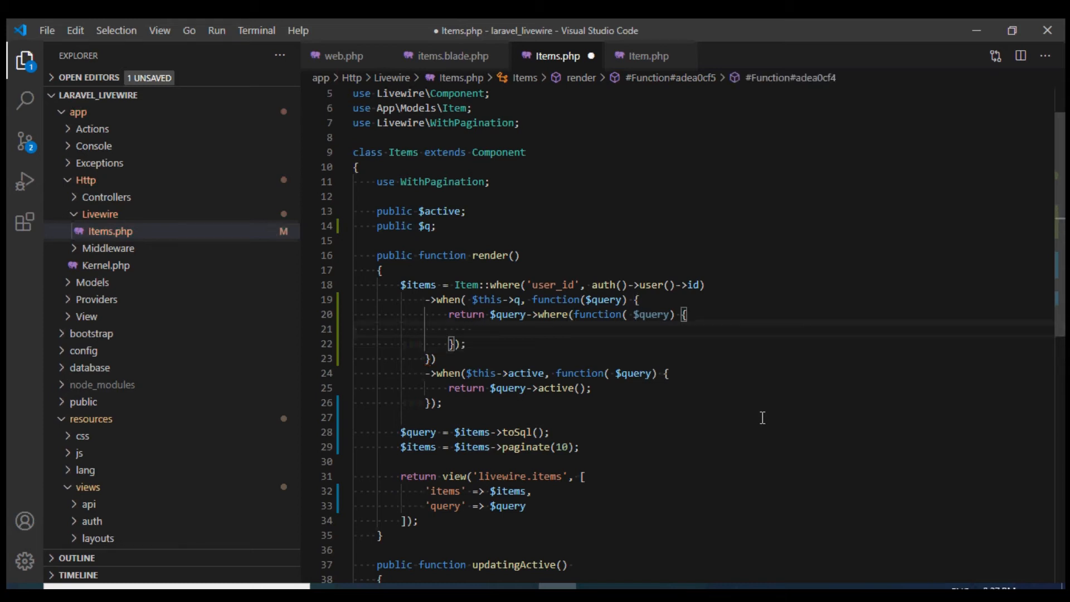
# Filter where name like %q% orWhere price like %q%, then save Items.php.
pyautogui.write('ry->')
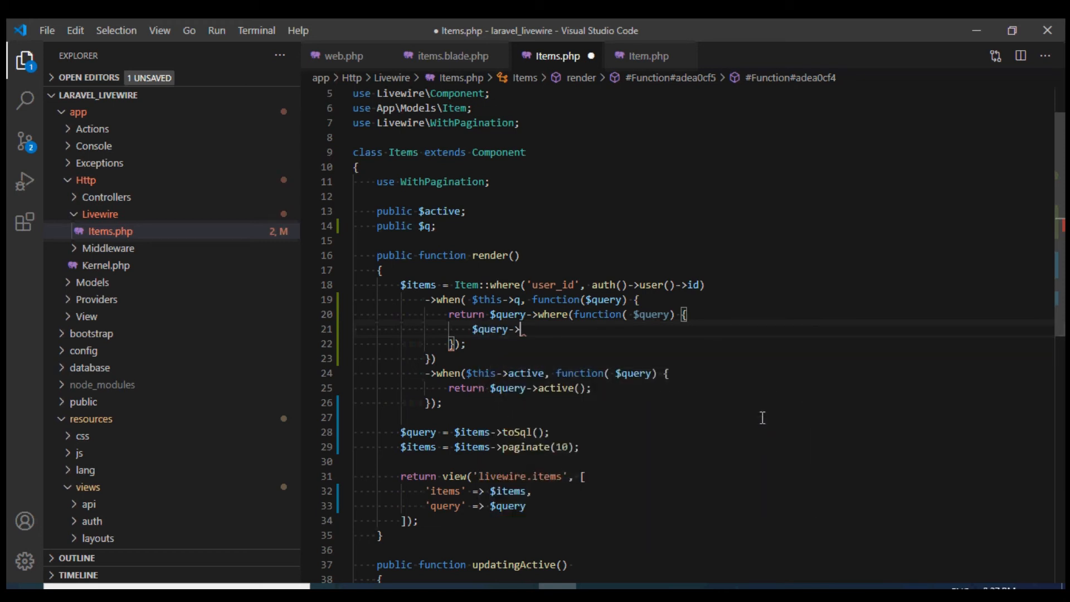
pyautogui.write('when')
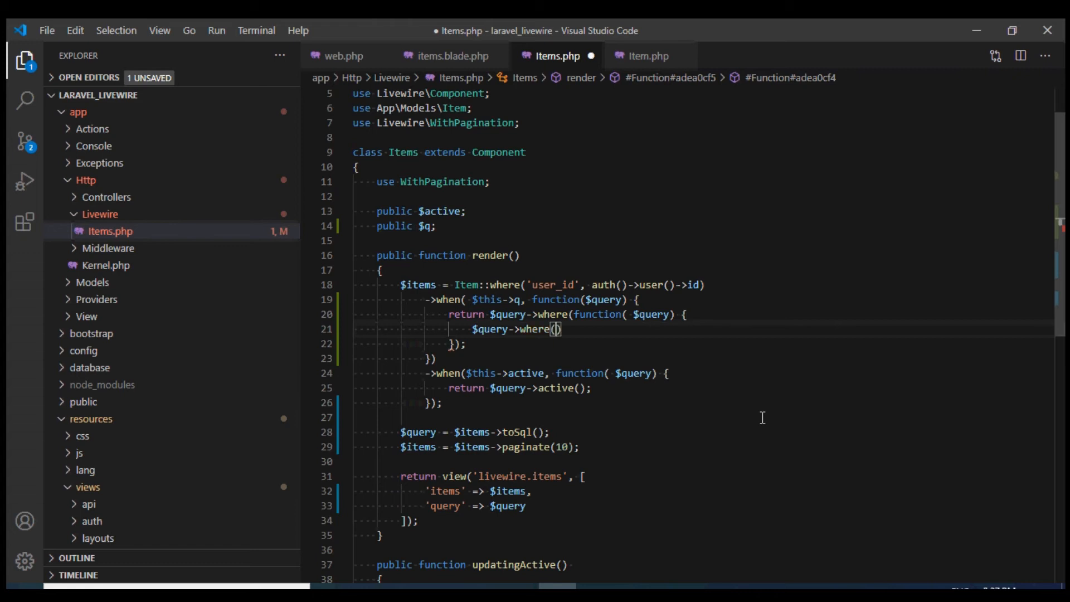
pyautogui.write("'name', 'like',")
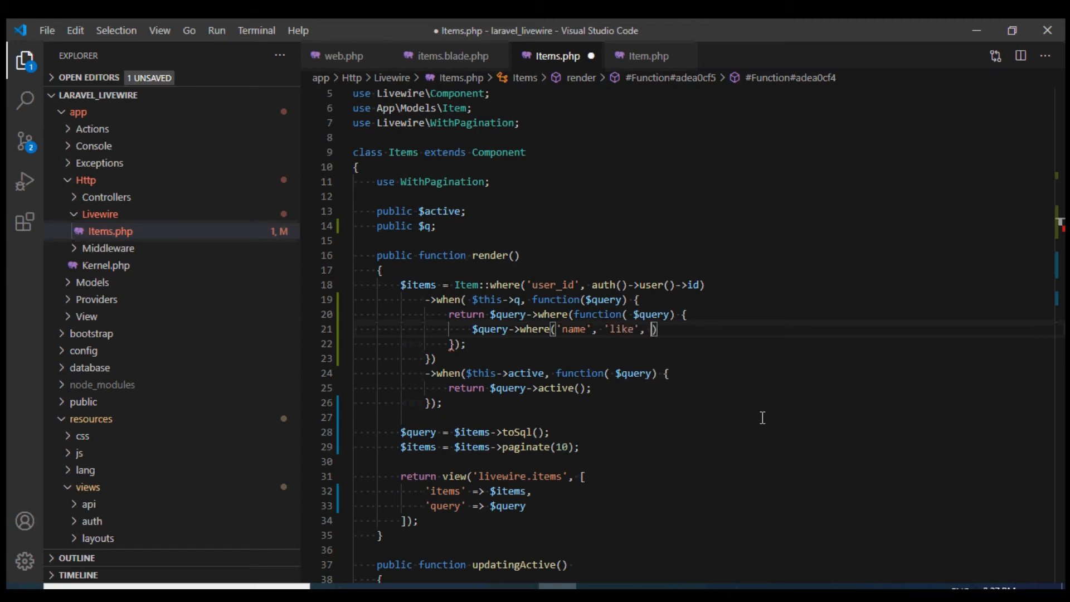
pyautogui.write('$this->q')
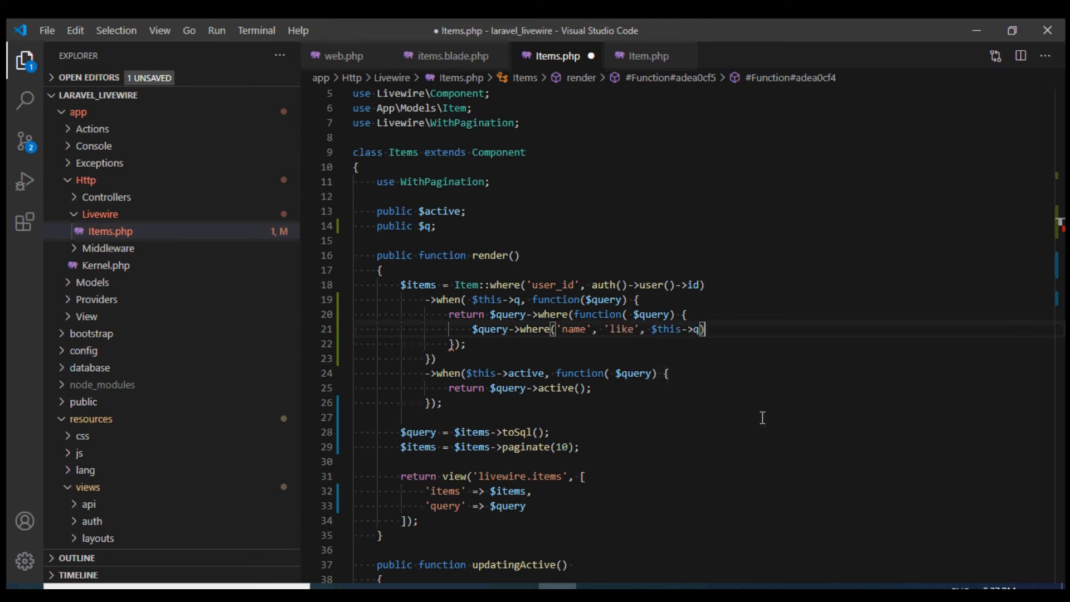
pyautogui.write("->orWhere('")
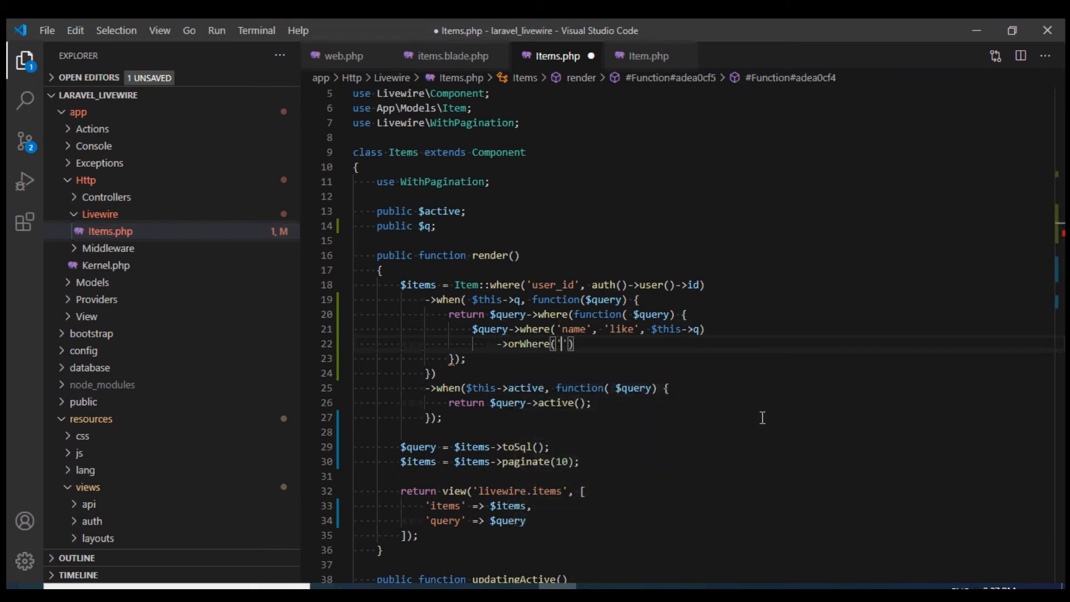
pyautogui.write("price', 'like', '%' . $this->q . '%")
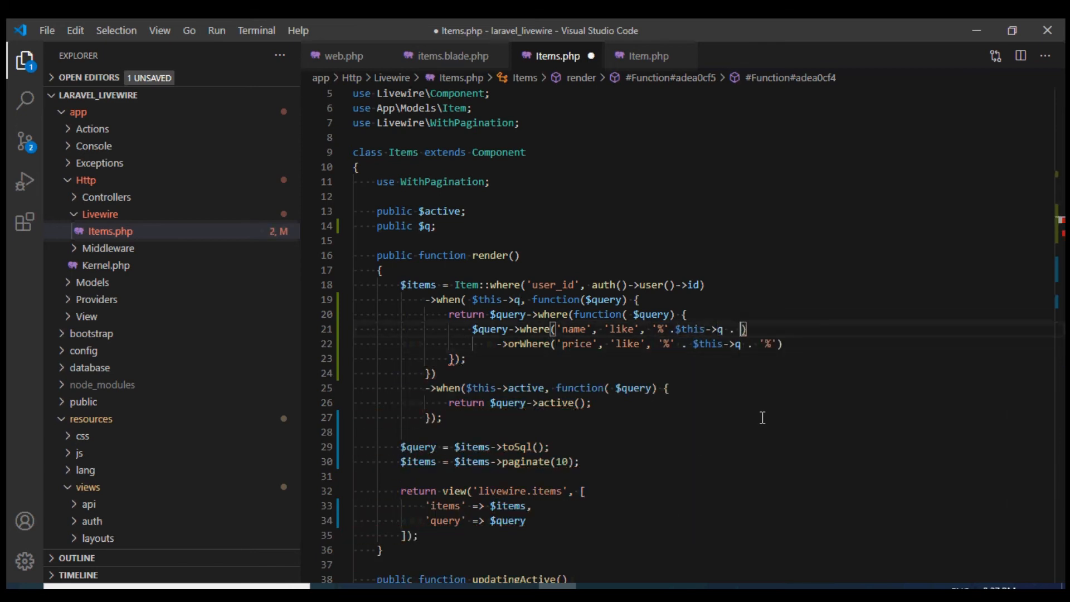
pyautogui.press('ctrl+s')
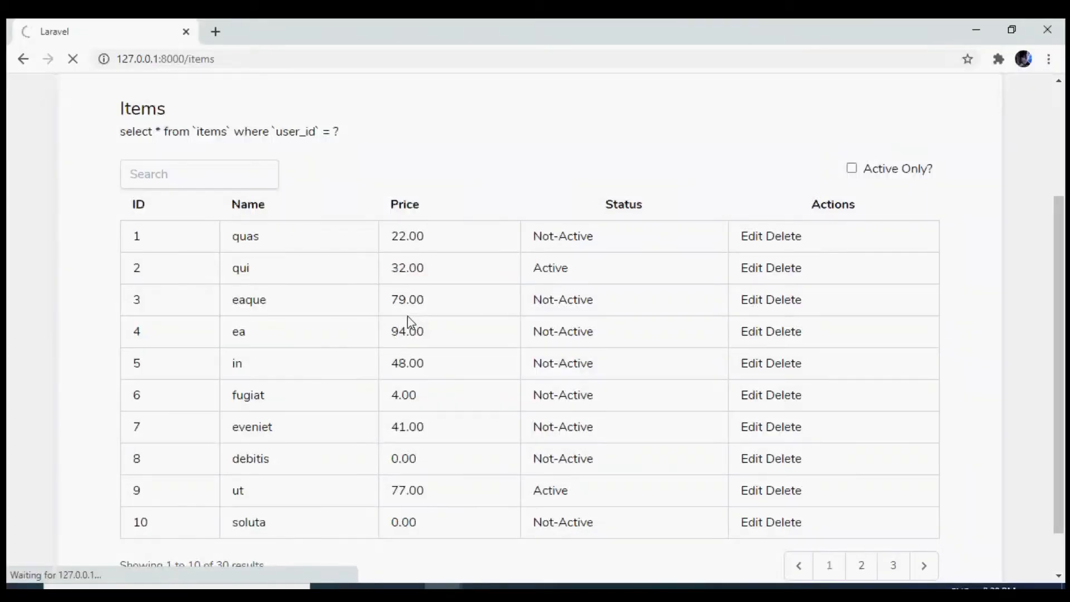
# Search the Items page for qu, then 48, and watch the table narrow to matches.
pyautogui.click(198, 174)
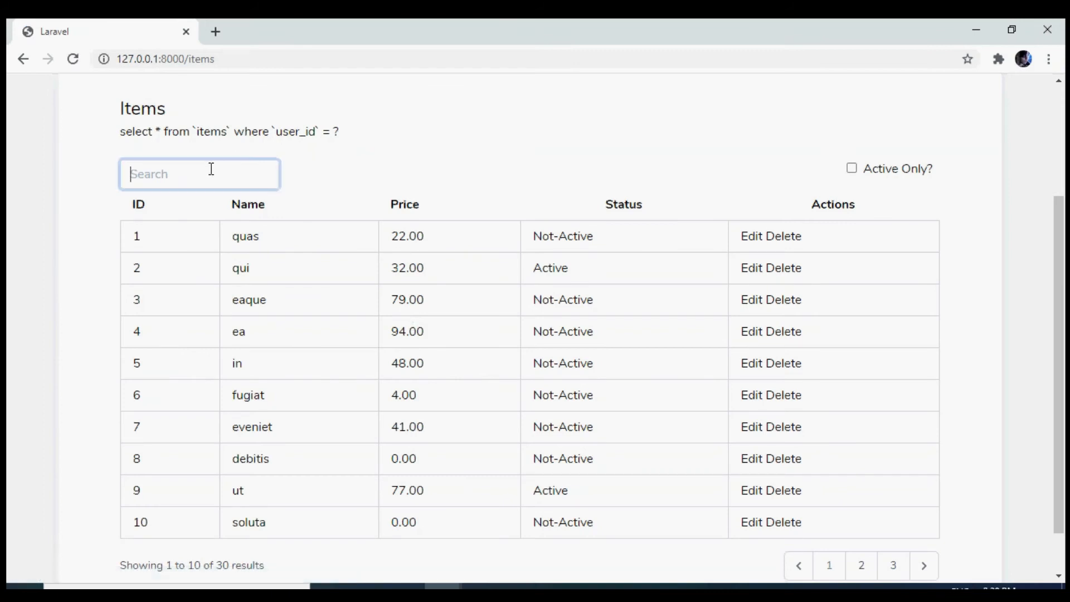
pyautogui.write('qu')
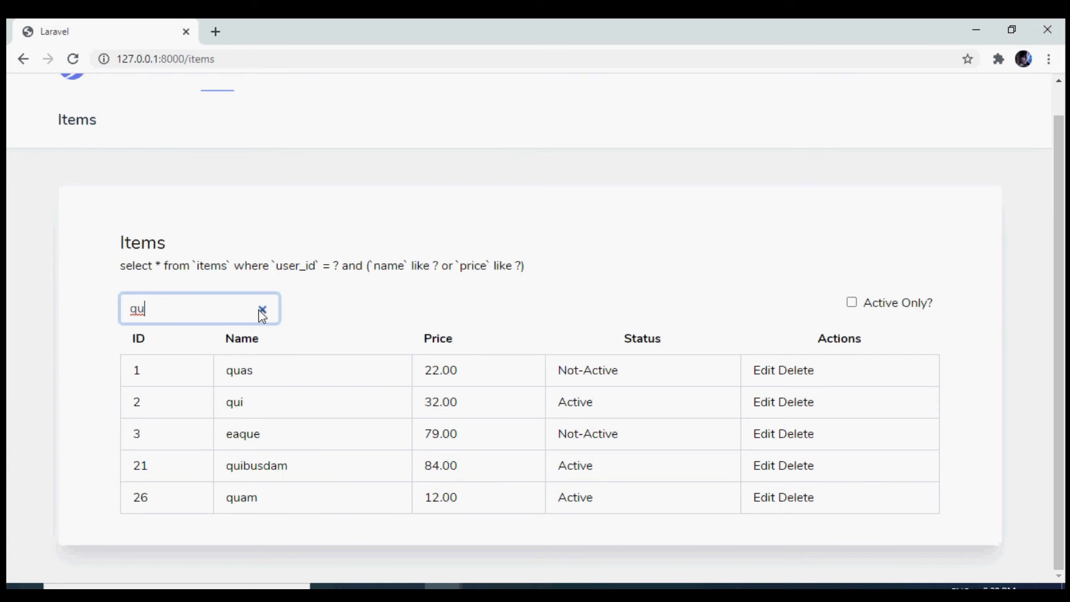
pyautogui.moveTo(254, 339)
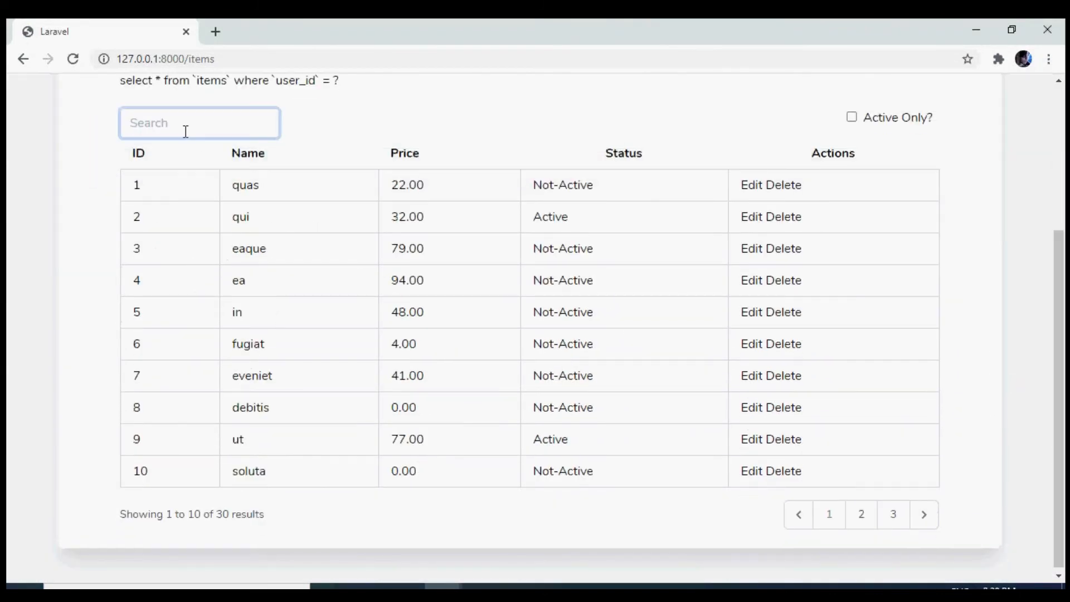
pyautogui.write('48')
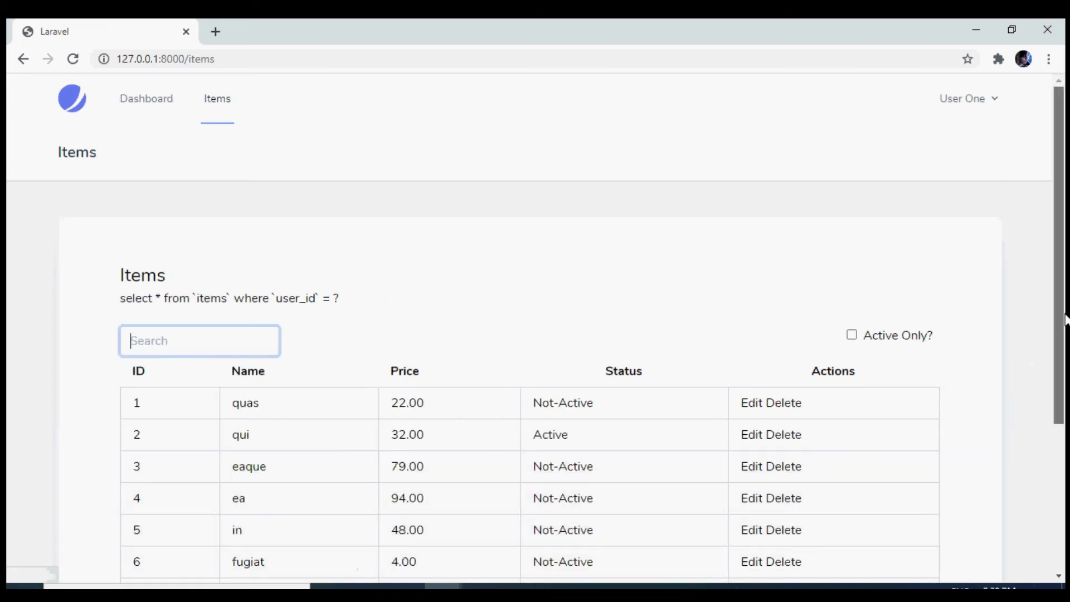
# Go to pagination page 2 and search qu there, leaving items 11–20 unfiltered.
pyautogui.scroll(-3)
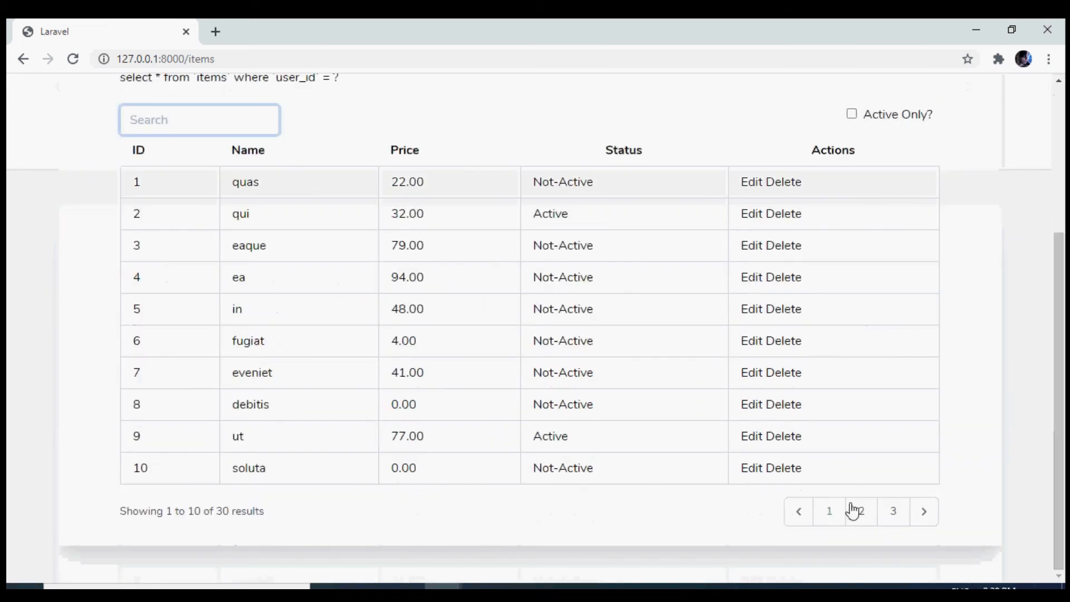
pyautogui.click(860, 510)
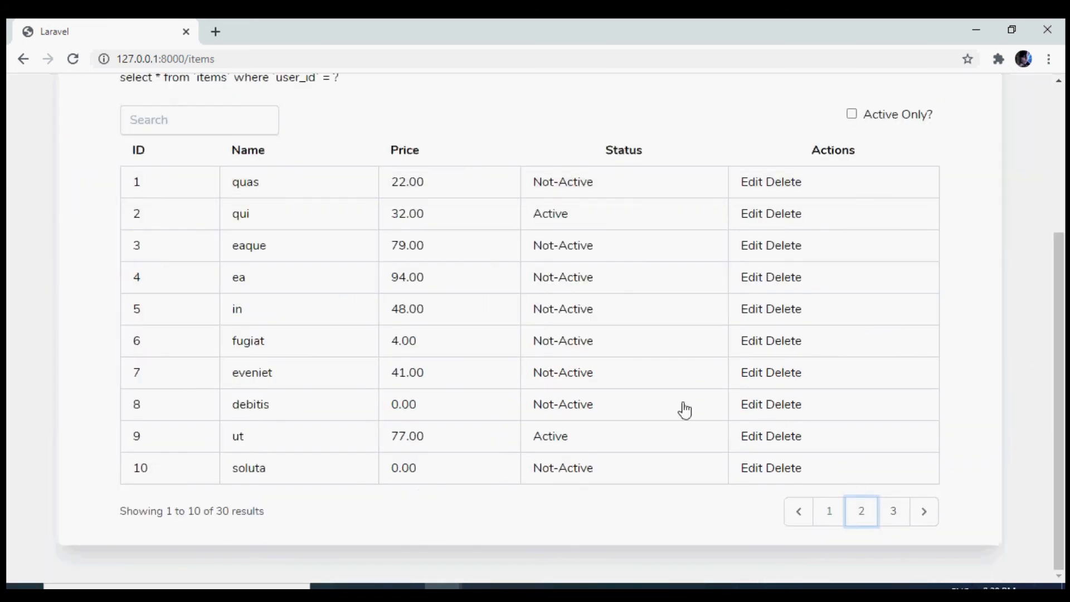
pyautogui.write('qu')
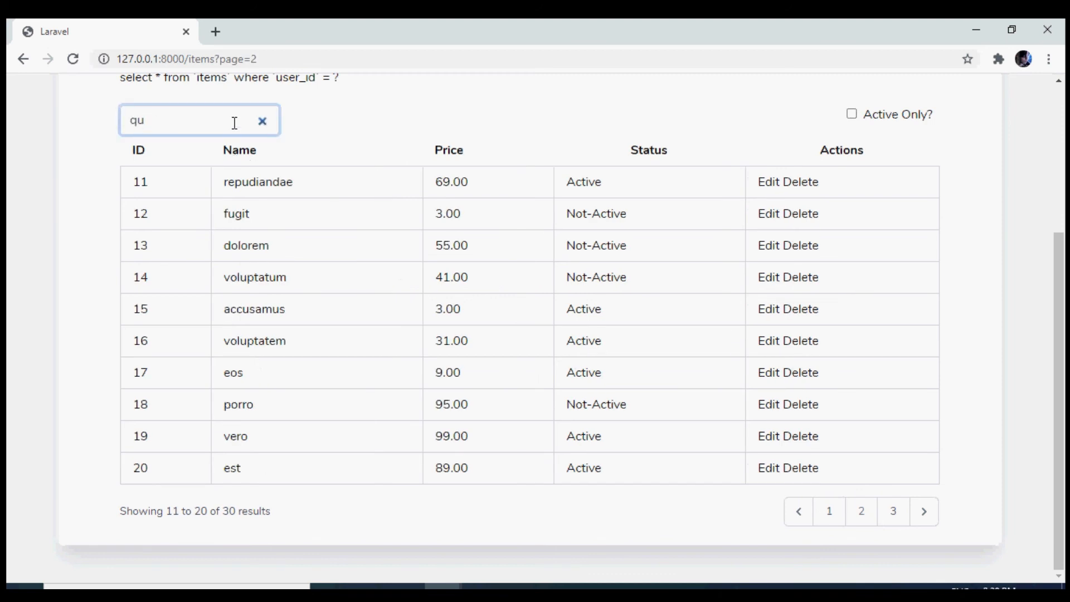
pyautogui.write('u')
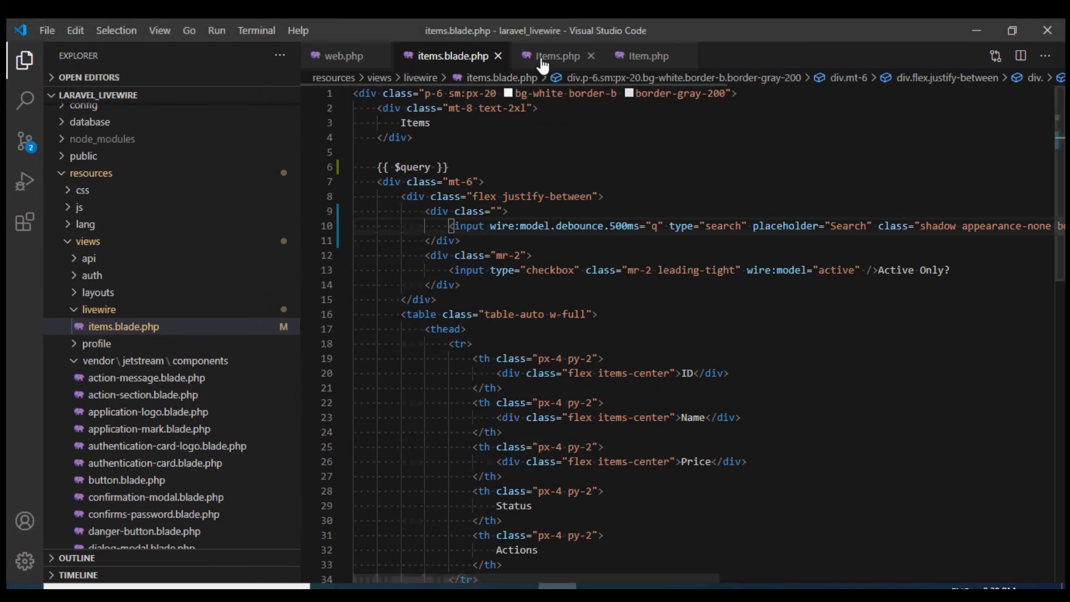
# Return to Items.php to add an updatingQ() method calling $this->resetPage().
pyautogui.click(557, 55)
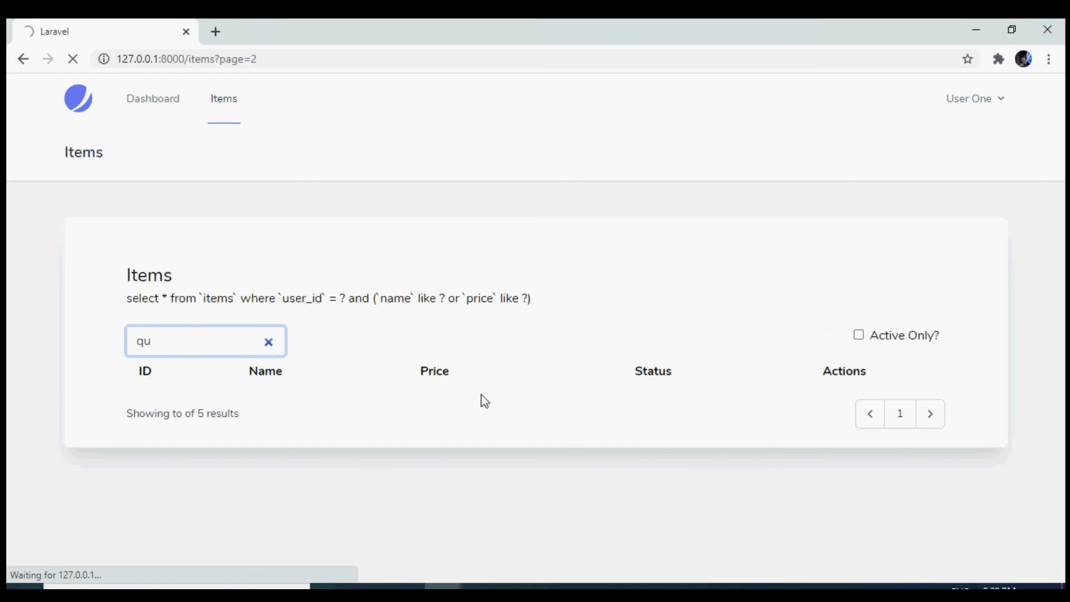
# Search qu from page 2, check the name-or-price SQL condition, then clear to show all 30 items.
pyautogui.click(268, 341)
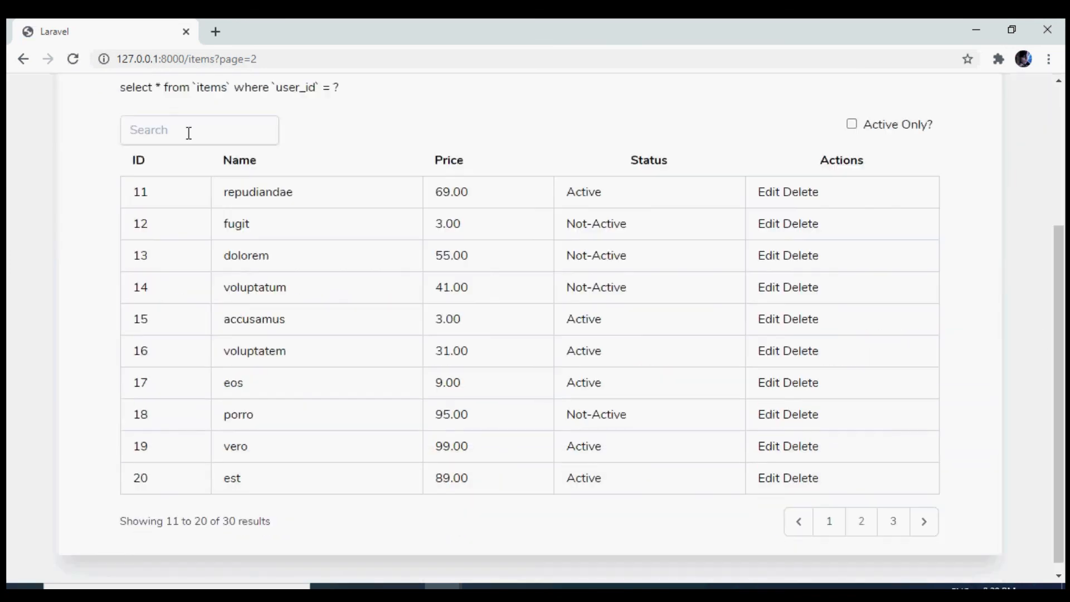
pyautogui.write('qu')
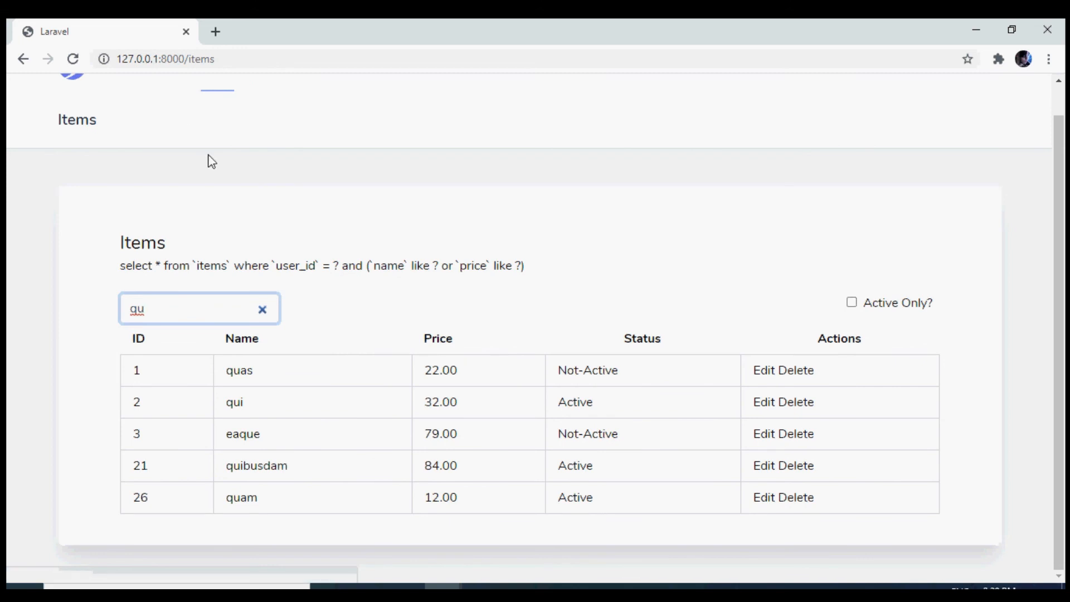
pyautogui.moveTo(1035, 338)
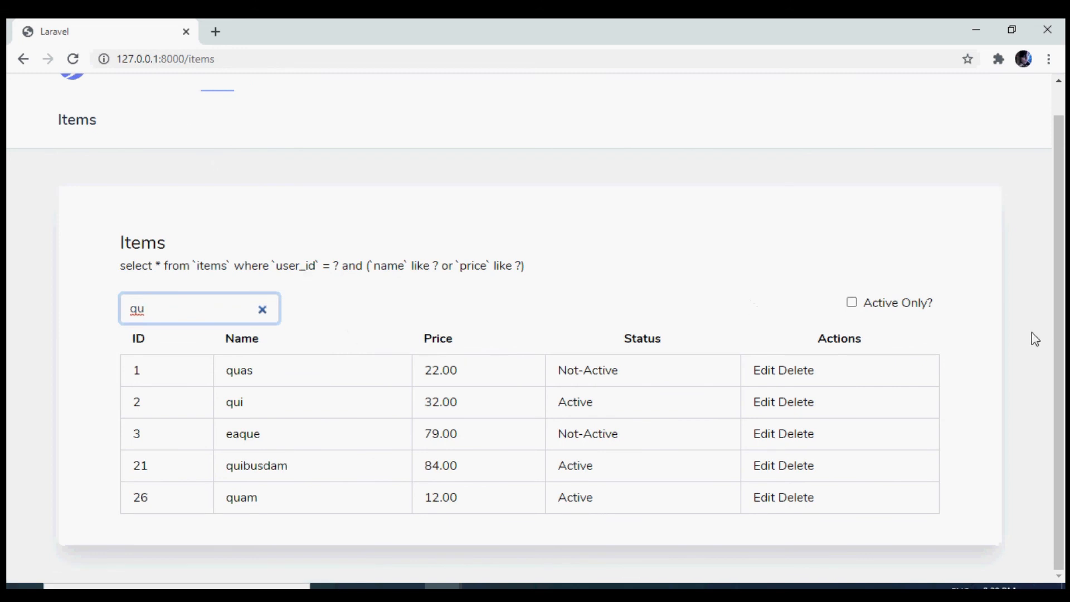
pyautogui.moveTo(637, 315)
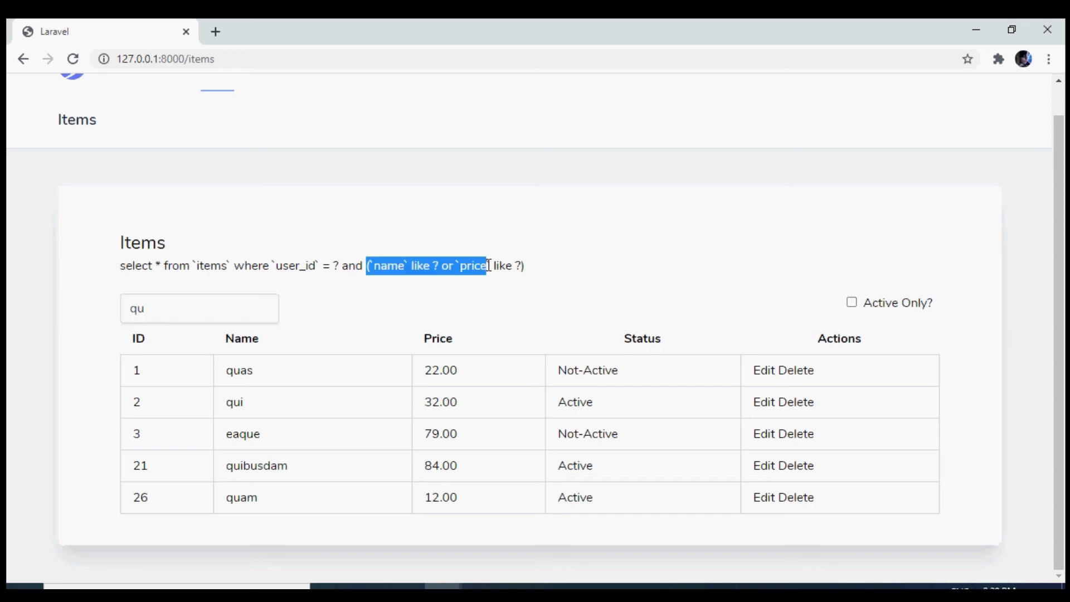
pyautogui.click(533, 275)
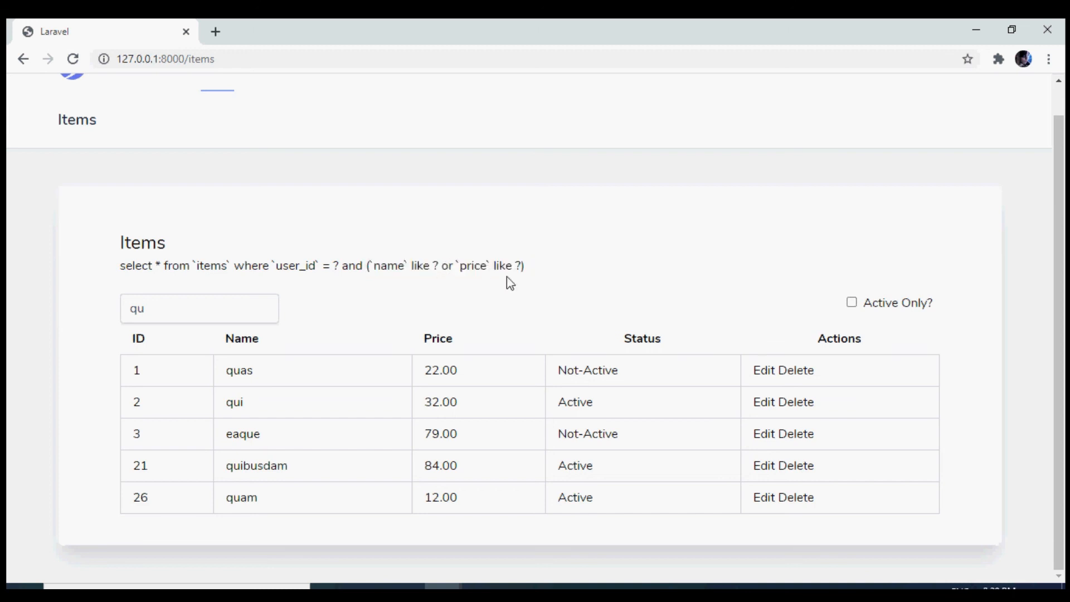
pyautogui.click(198, 308)
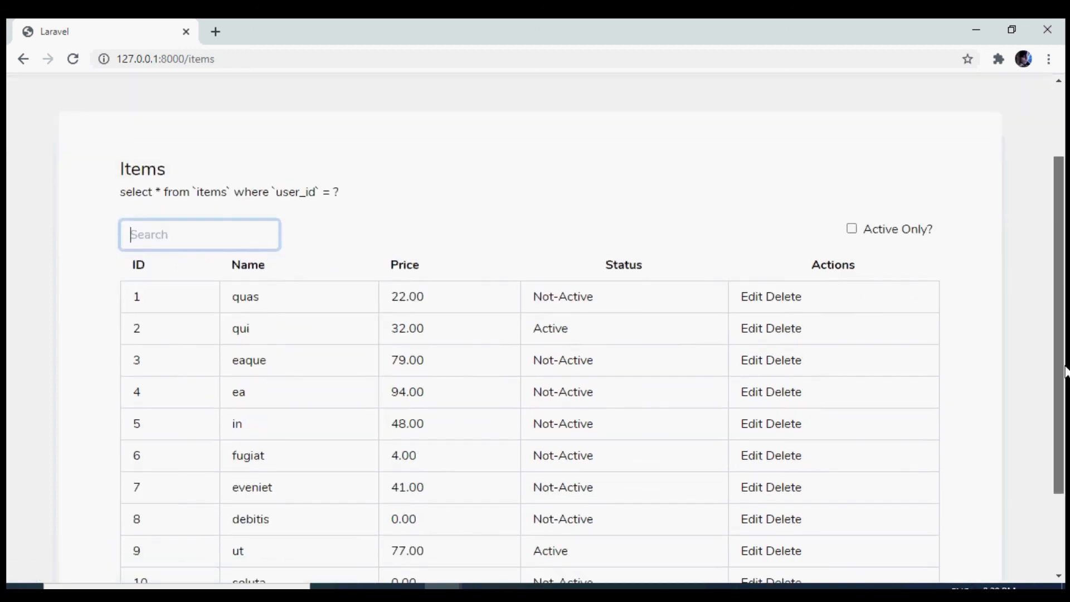
pyautogui.scroll(-3)
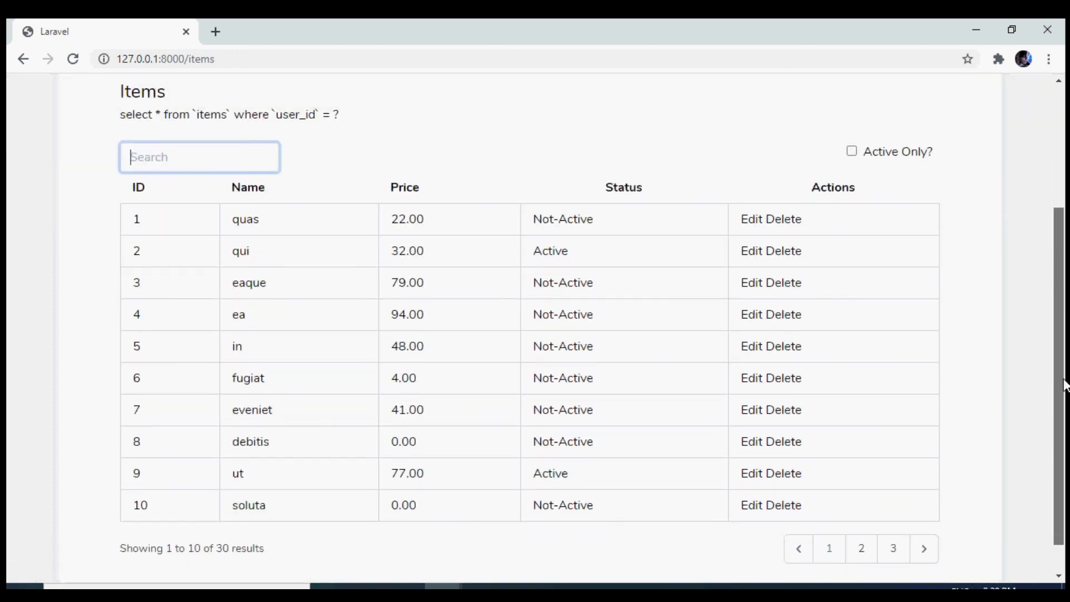